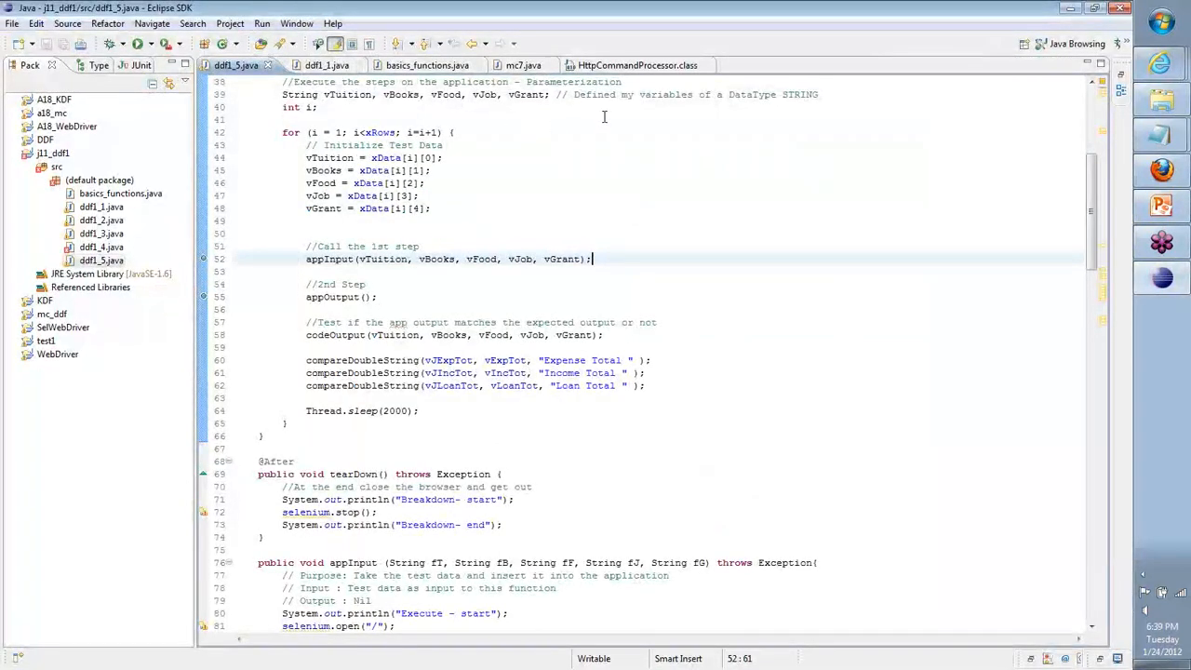
pyautogui.moveTo(592, 134)
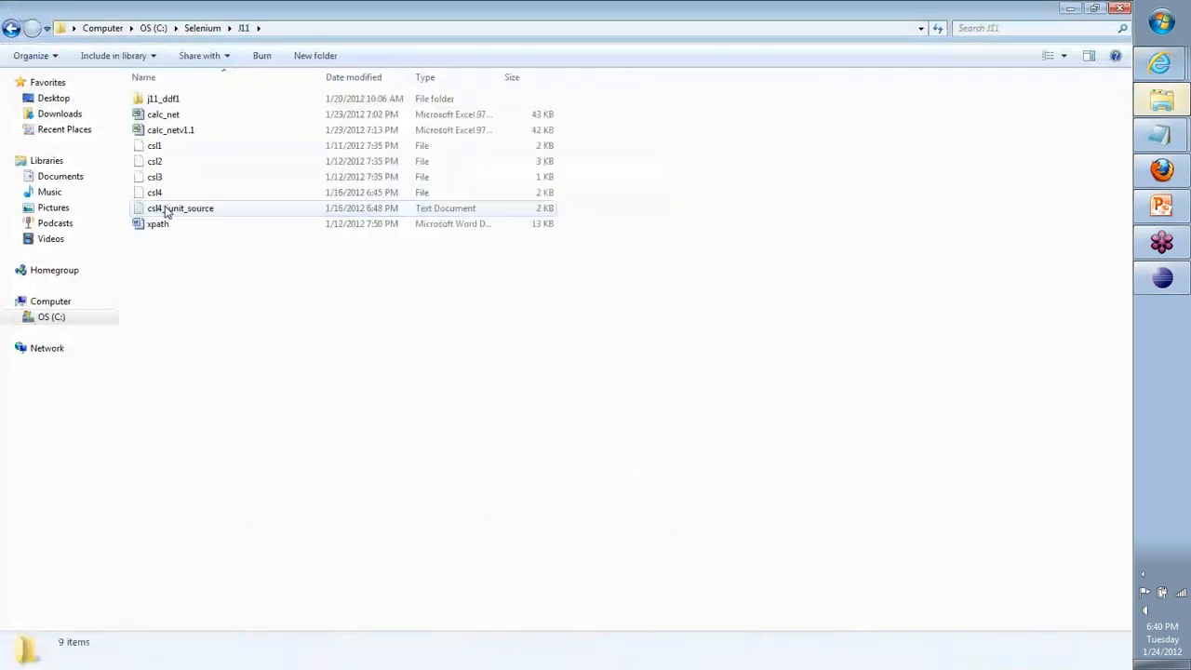
# Step: Review the calc workbook's TestData sheet and its twelve-step framework plan sheet
pyautogui.doubleClick(172, 130)
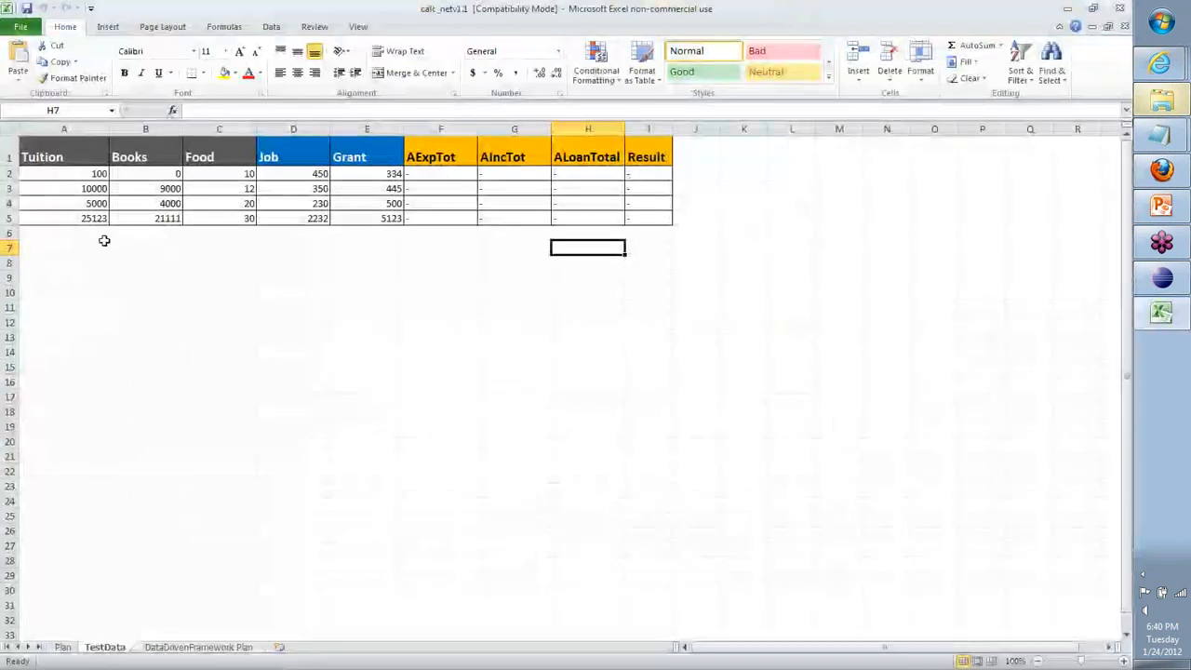
pyautogui.moveTo(63, 193)
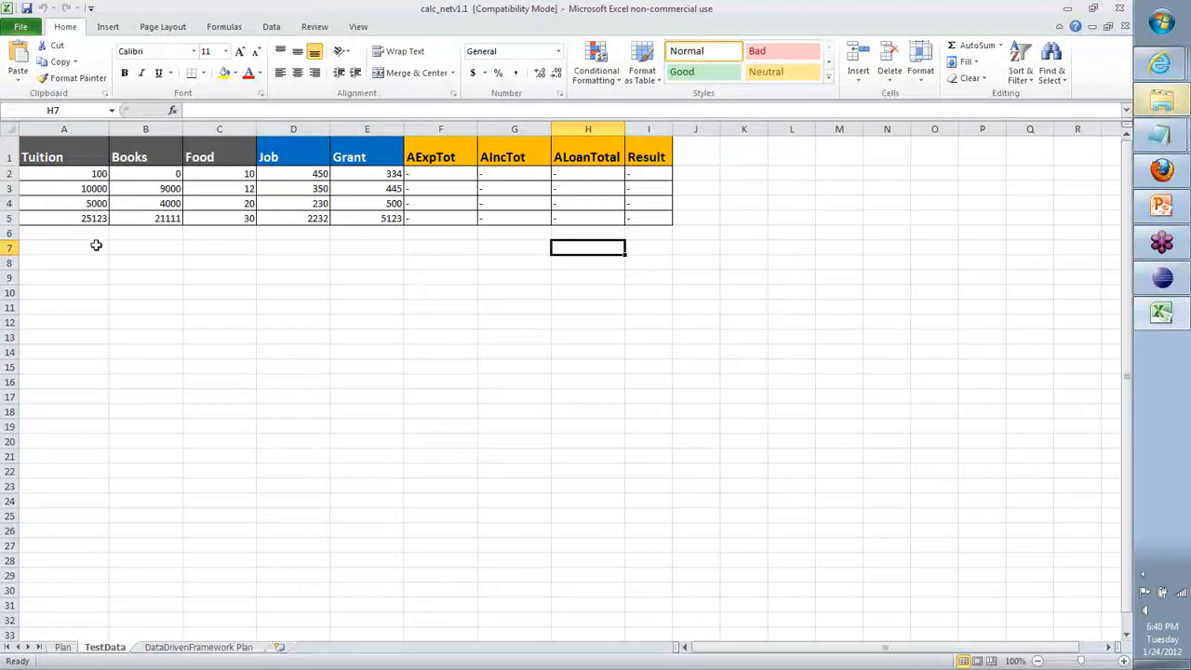
pyautogui.moveTo(541, 350)
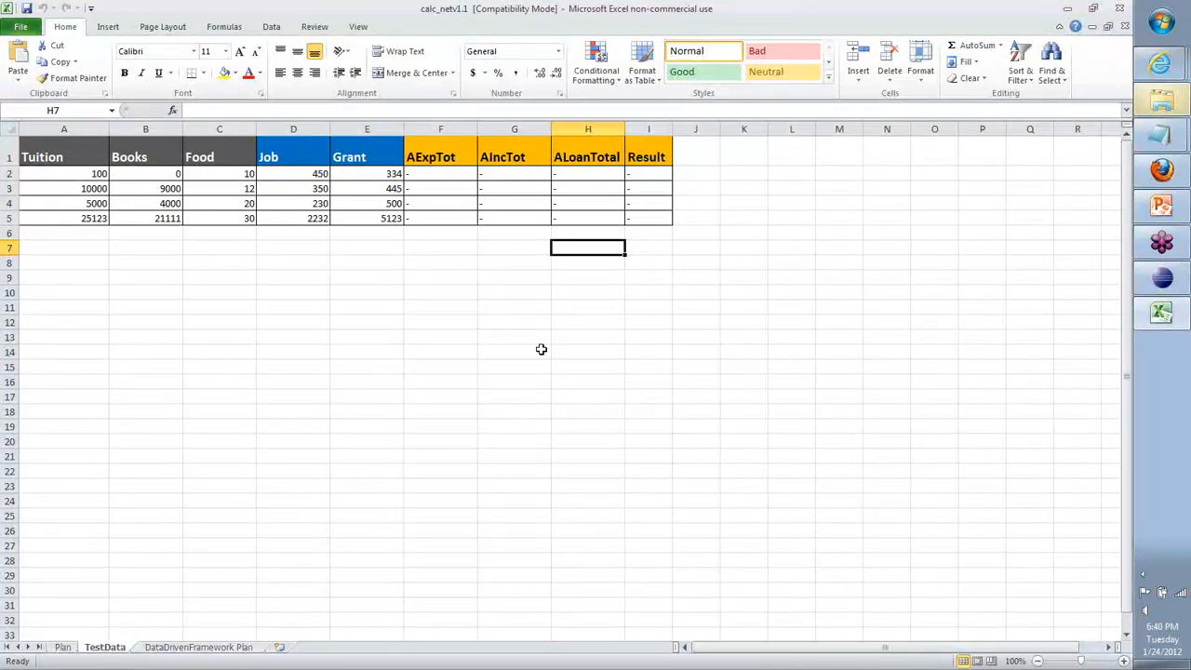
pyautogui.click(198, 647)
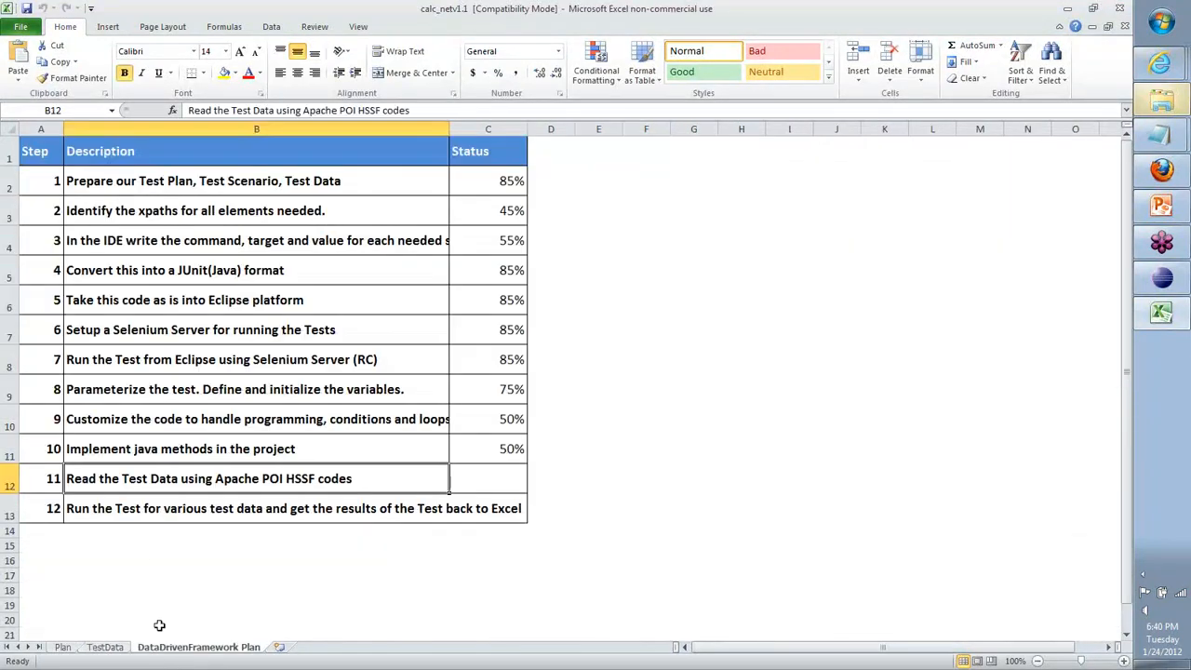
pyautogui.moveTo(852, 506)
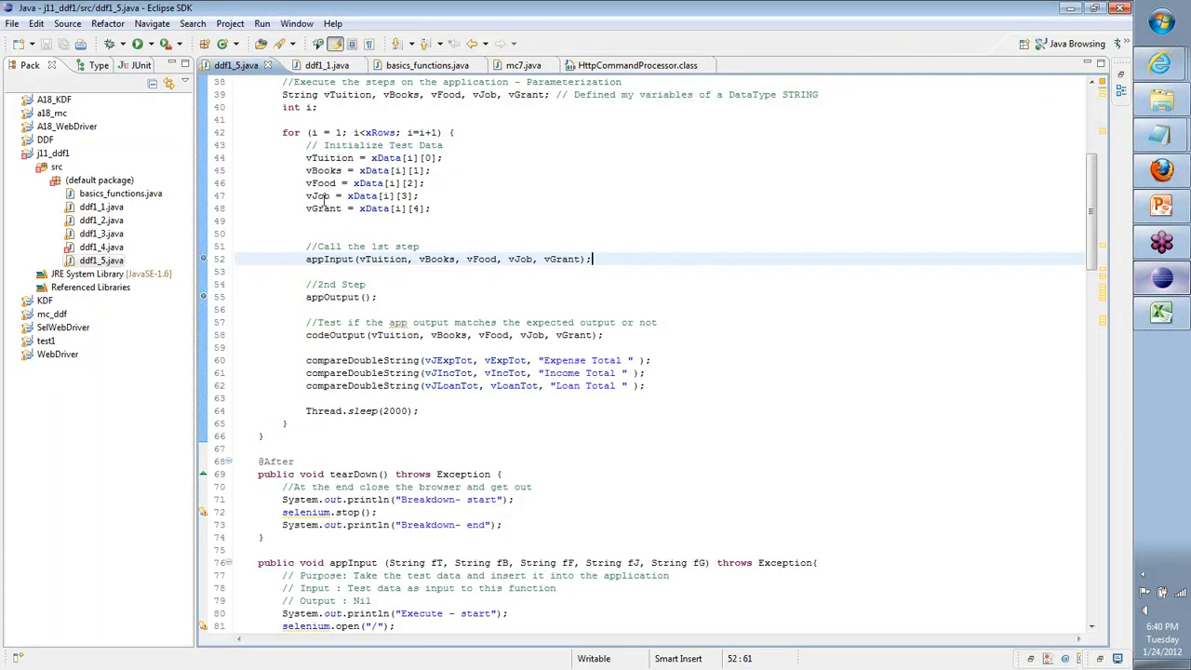
pyautogui.moveTo(320, 195)
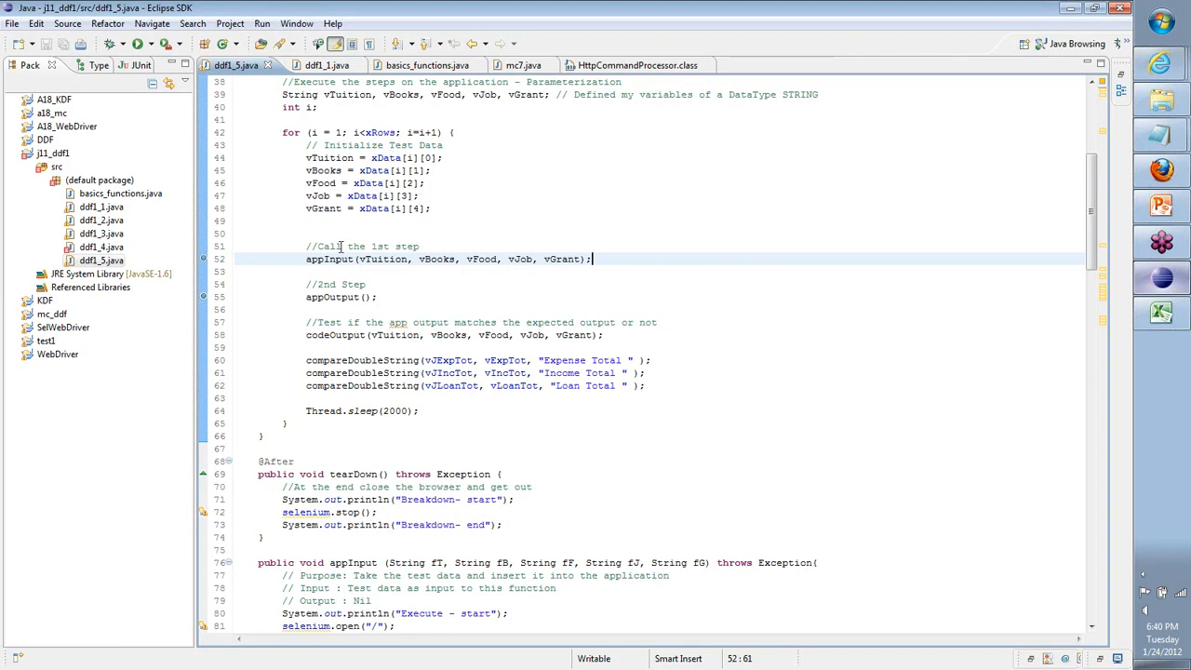
# Step: Save the test class as a new copy named ddf1_6.java via Save As
pyautogui.click(35, 22)
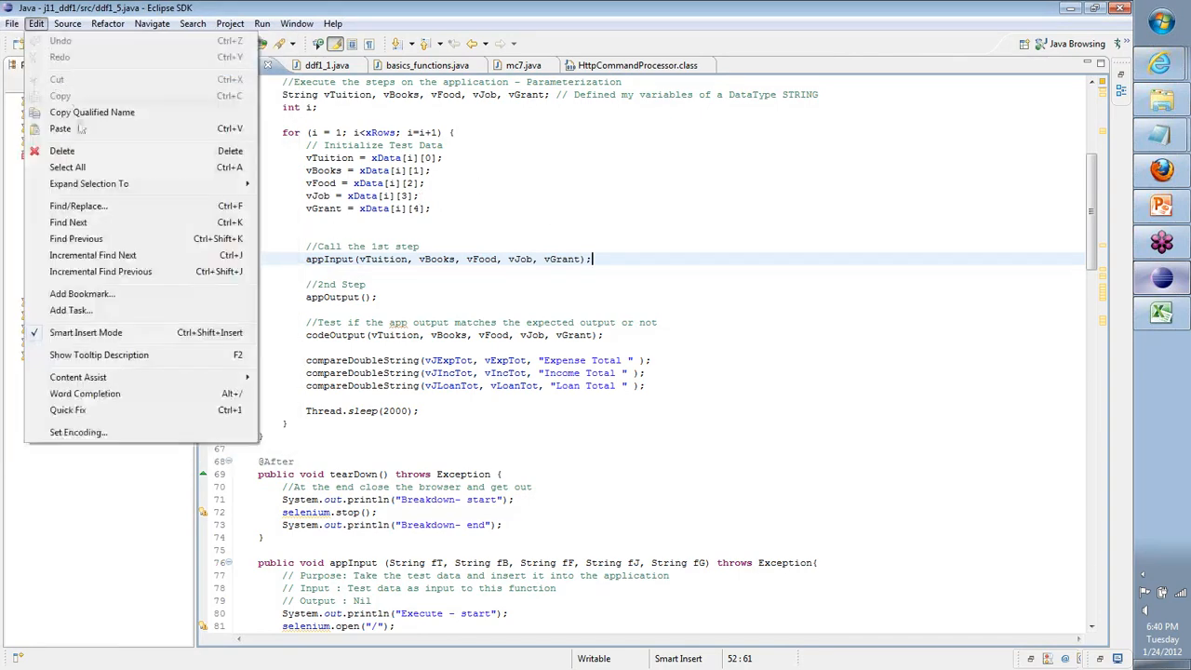
pyautogui.click(11, 22)
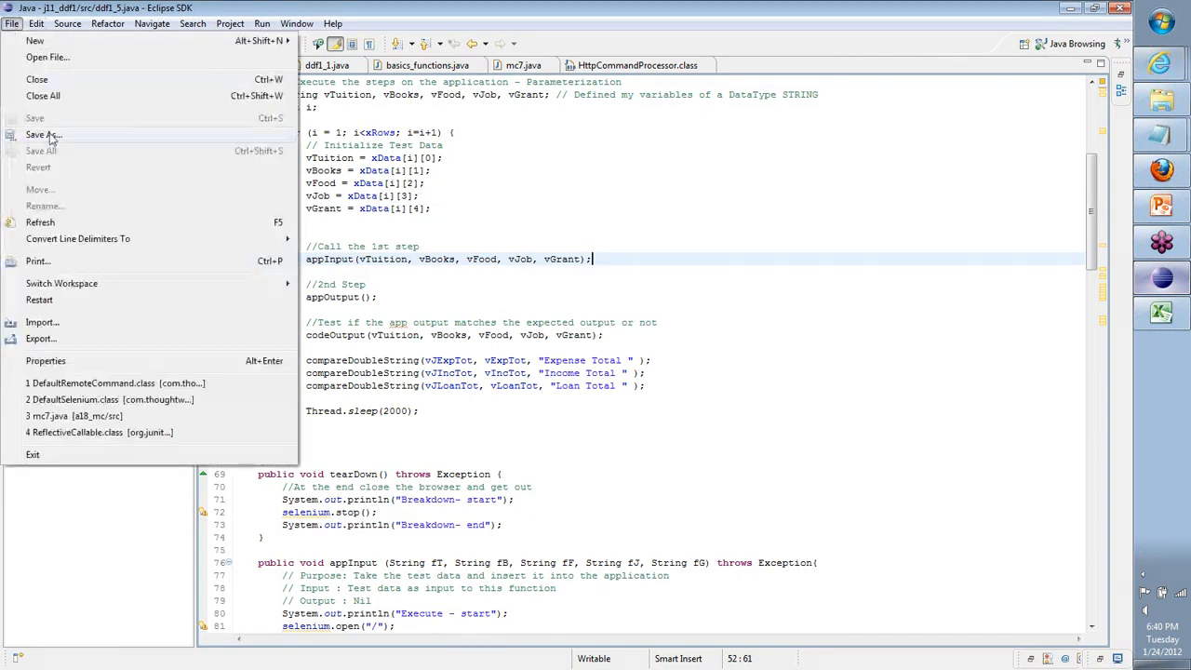
pyautogui.click(43, 134)
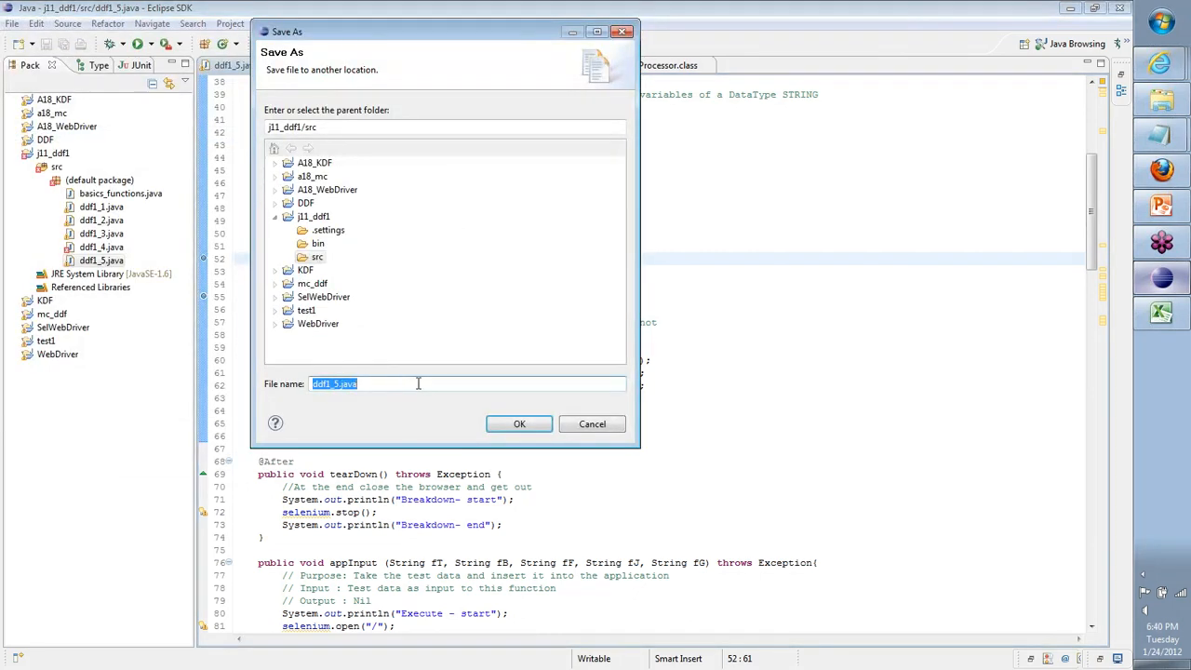
pyautogui.click(417, 383)
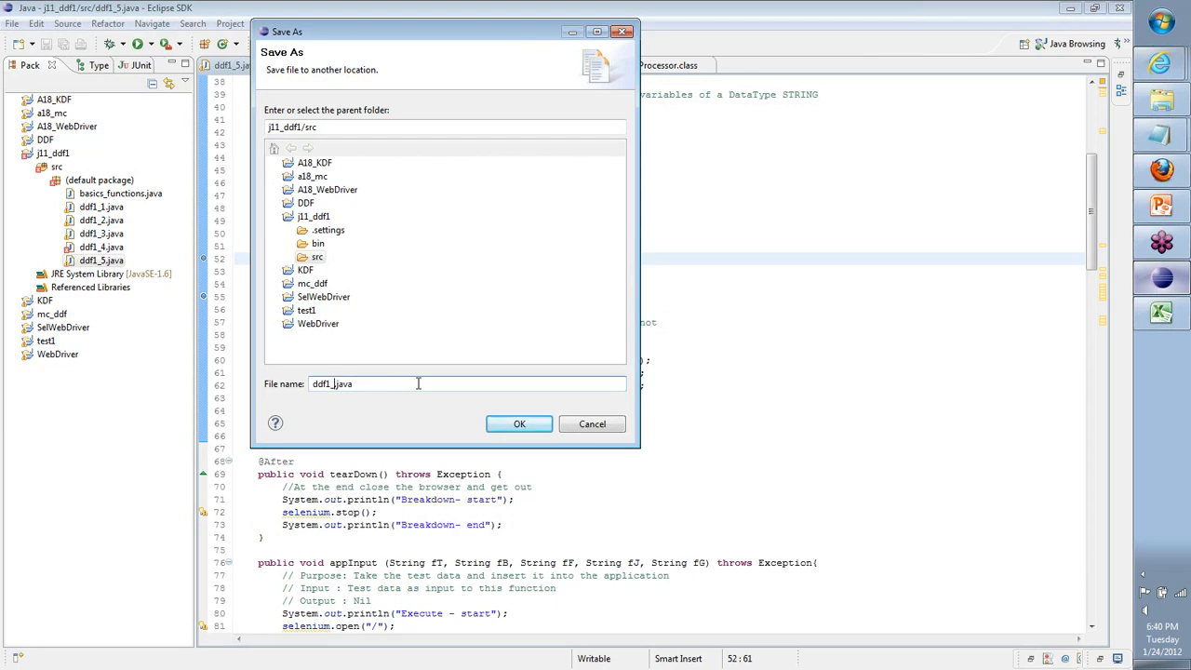
pyautogui.click(519, 424)
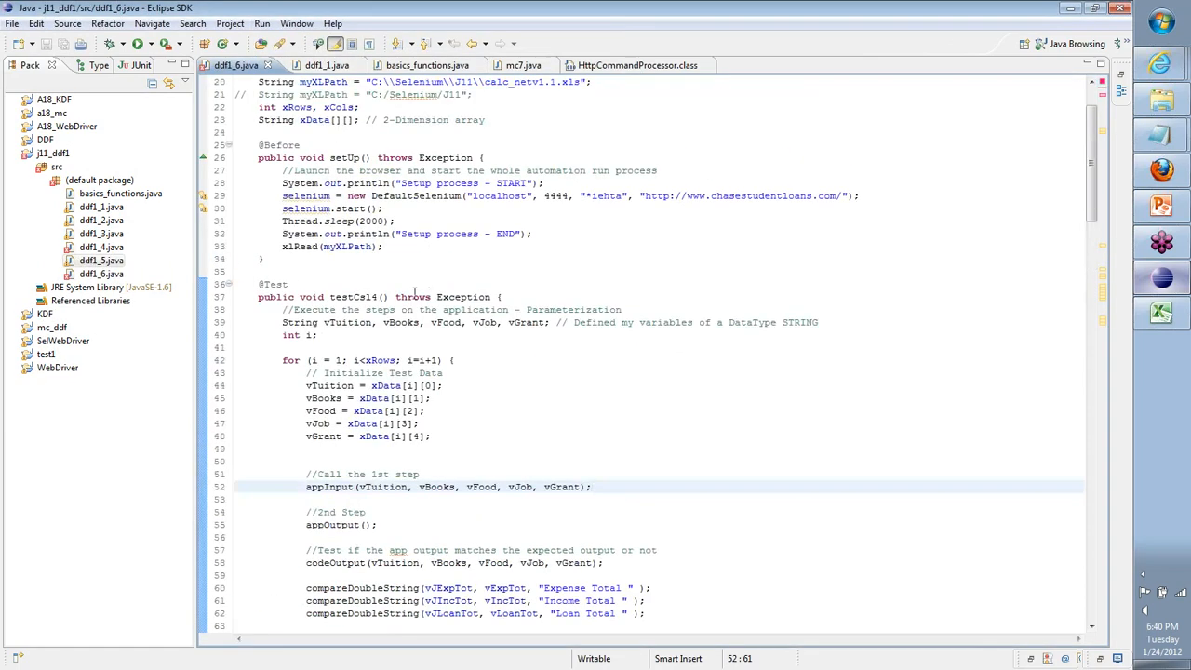
# Step: Look over the ddf1_6 class, selecting the appInput call line, then return to the Excel plan sheet
pyautogui.scroll(3)
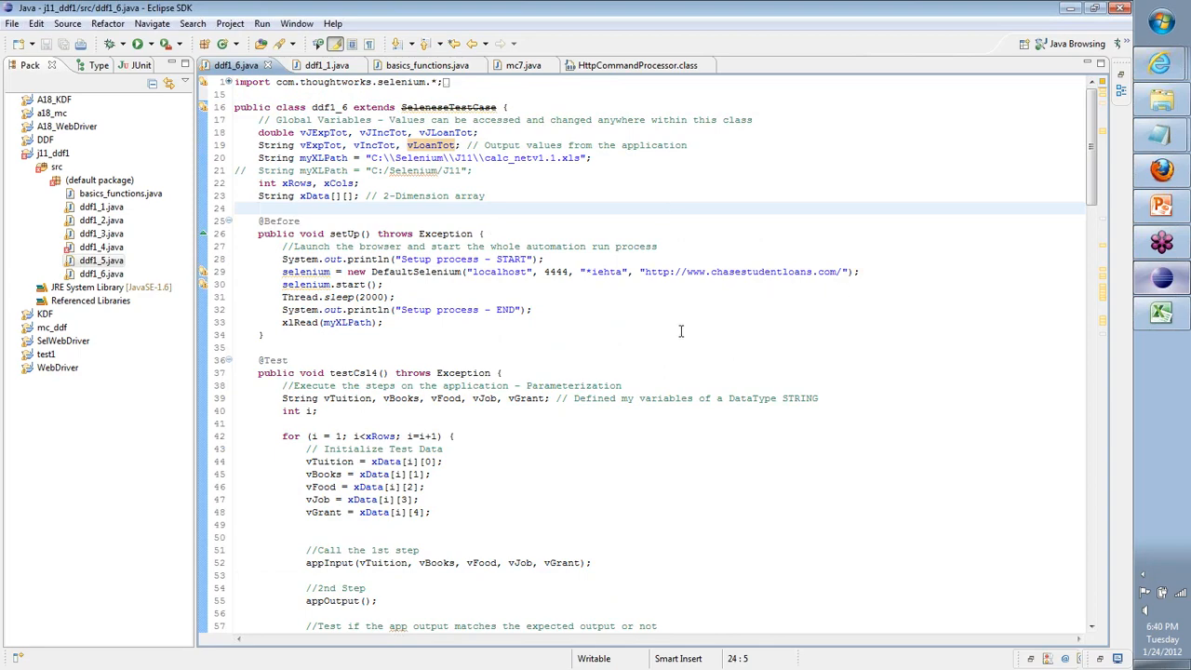
pyautogui.scroll(-3)
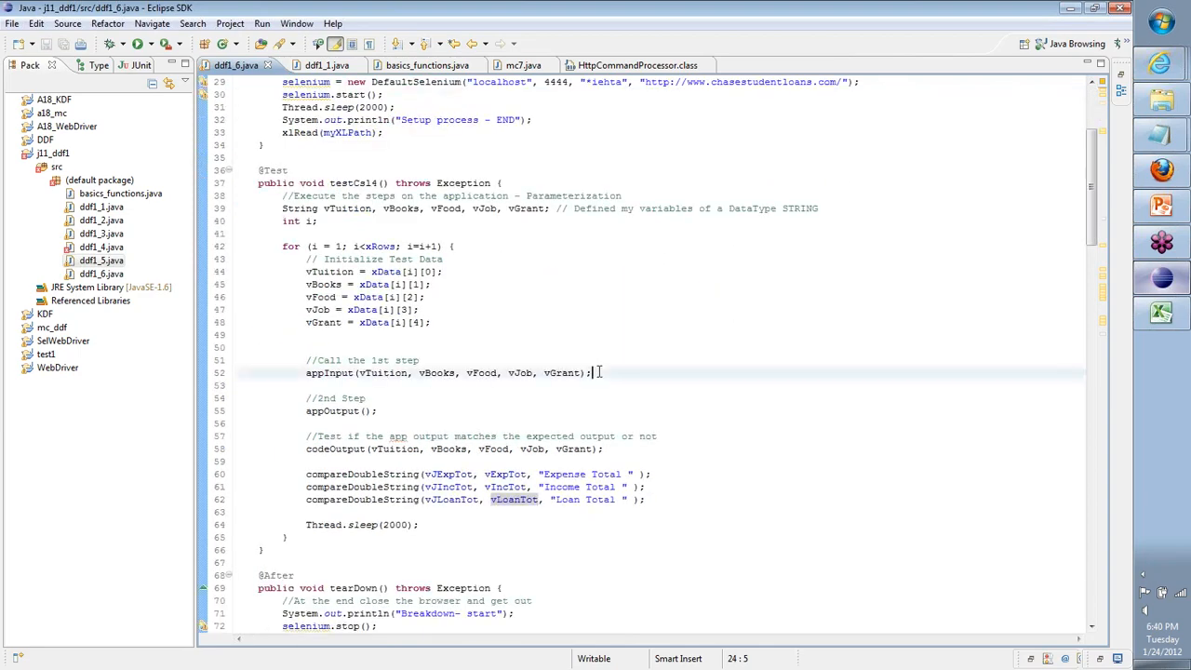
pyautogui.tripleClick(447, 373)
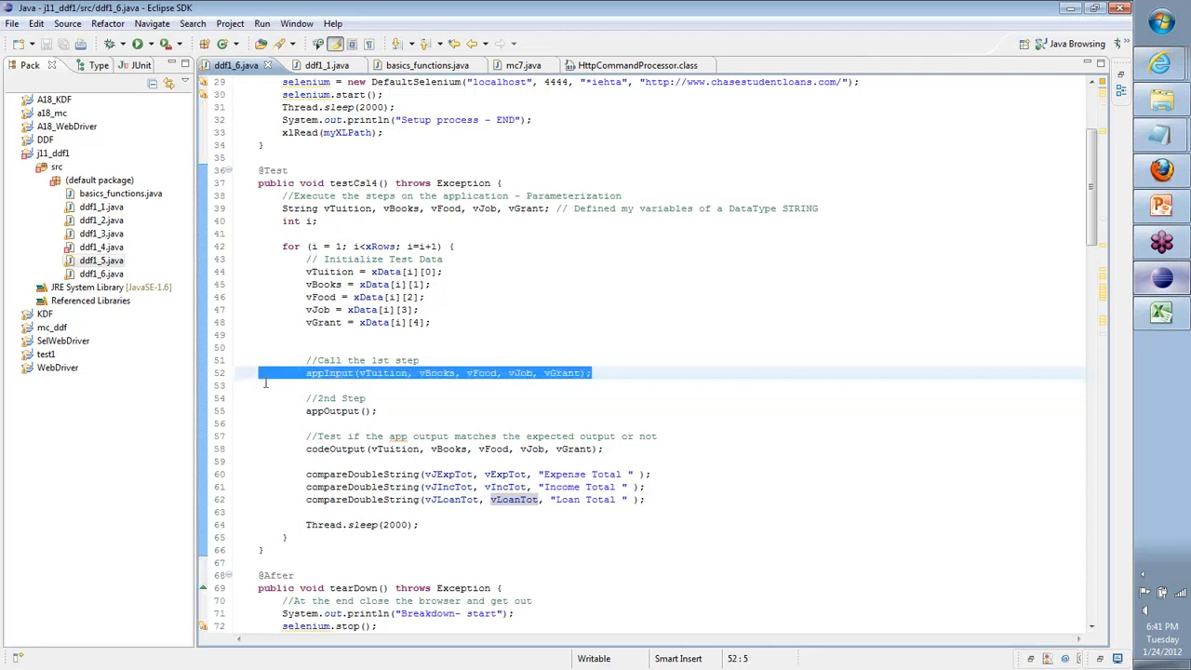
pyautogui.click(421, 411)
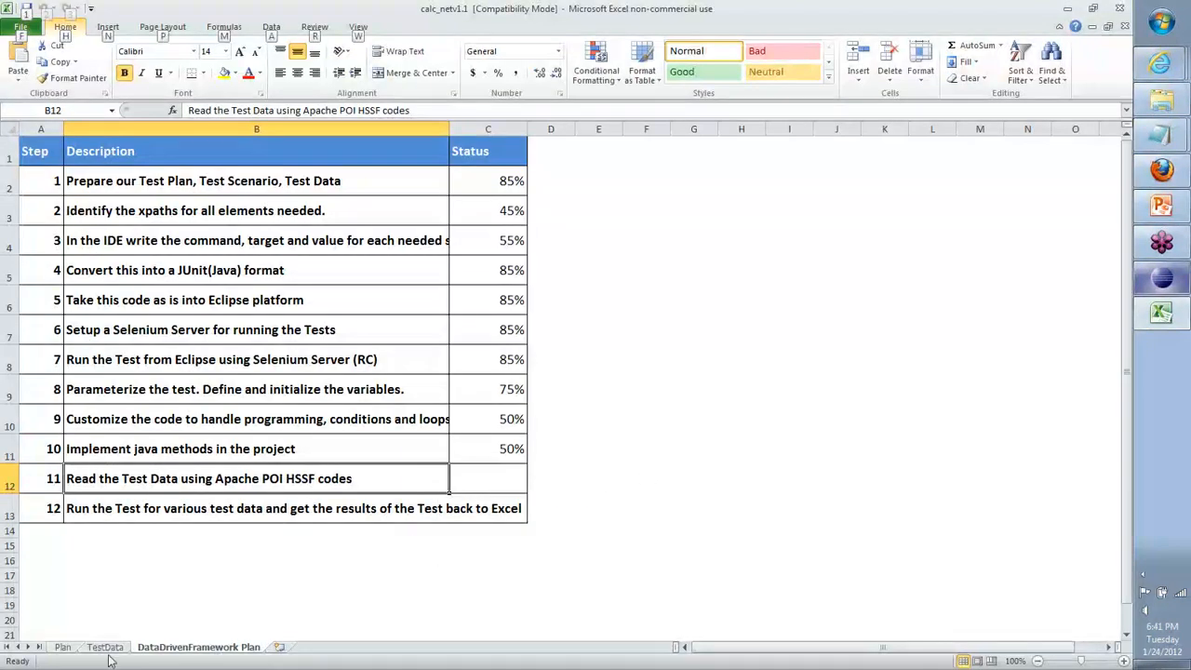
# Step: Inspect the TestData sheet's AExpTot header and the first row's empty output and Result cells
pyautogui.click(104, 647)
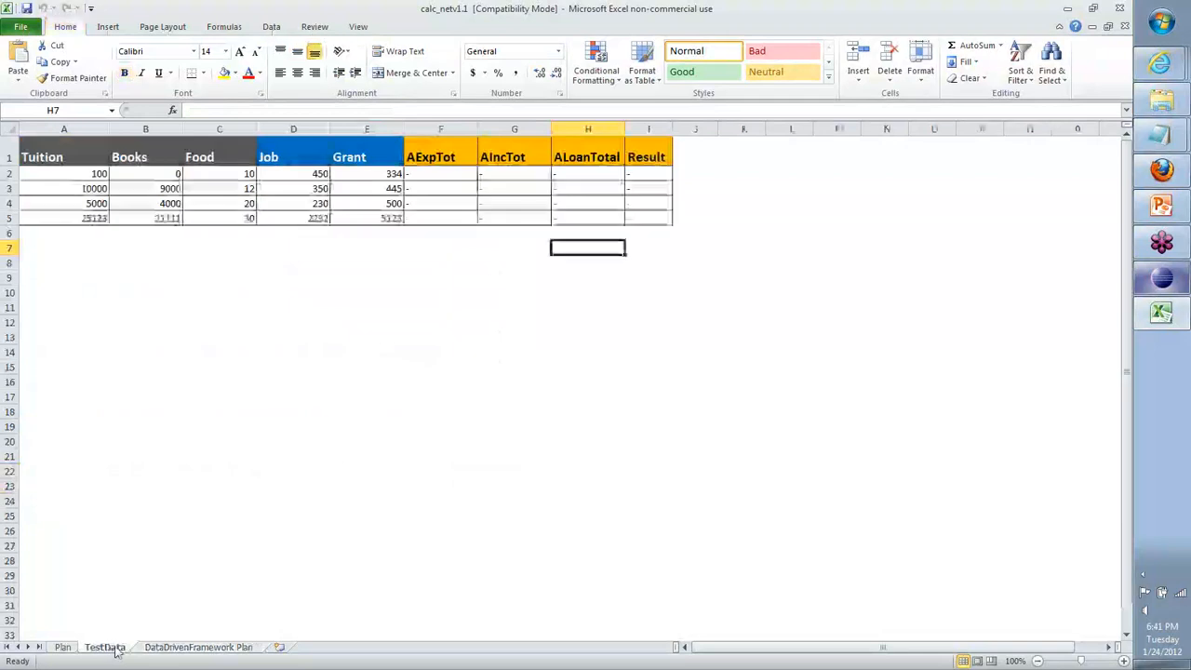
pyautogui.click(104, 647)
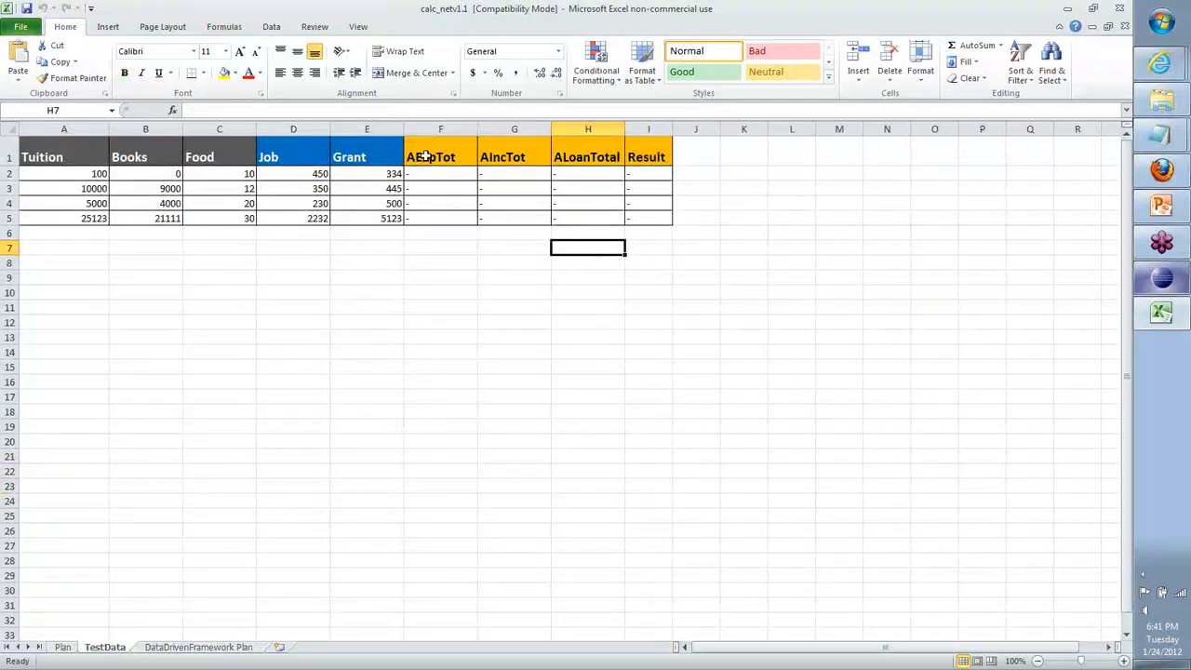
pyautogui.click(432, 156)
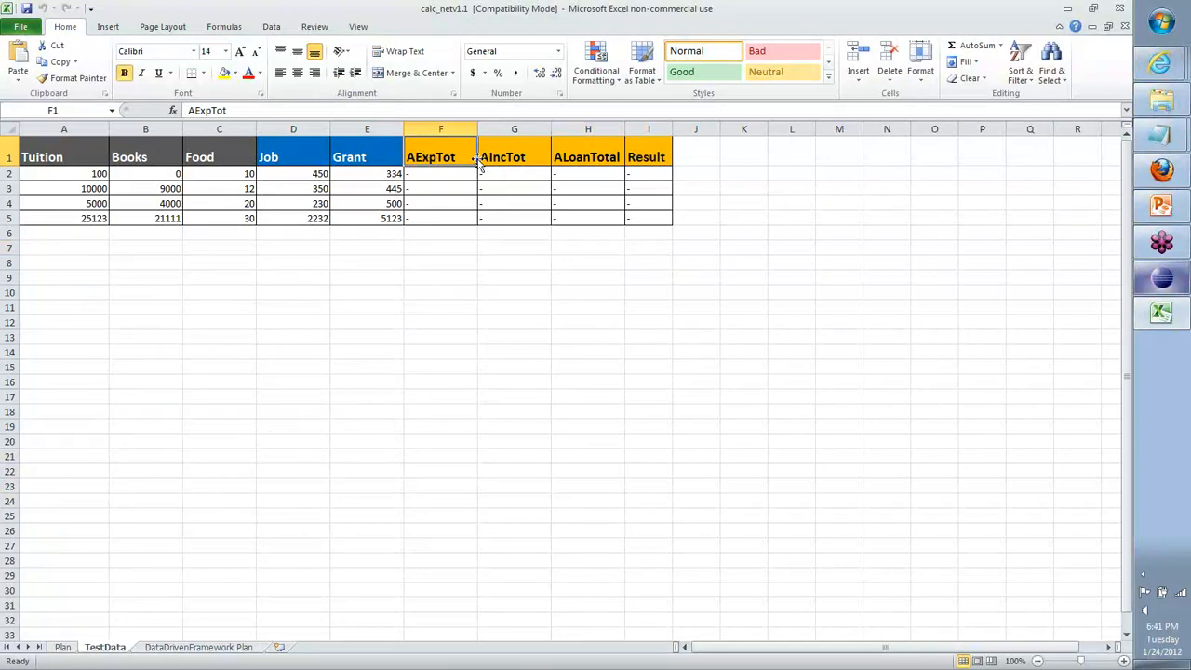
pyautogui.click(514, 157)
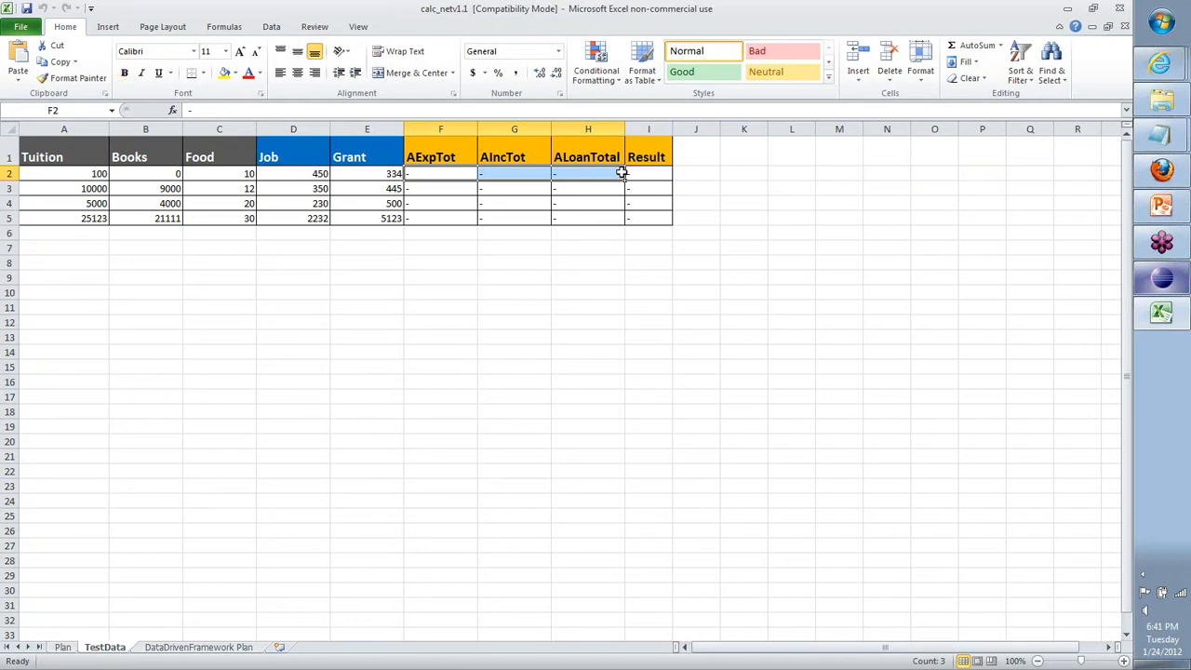
pyautogui.click(648, 173)
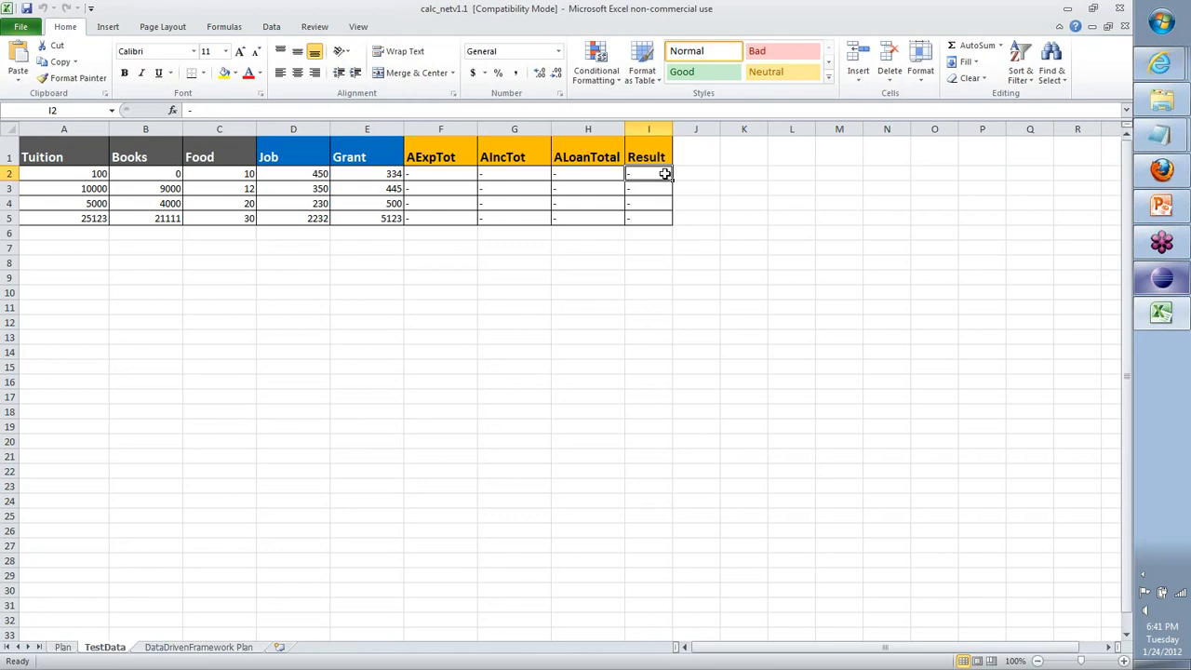
# Step: Check the AExpTot, AIncTot and ALoanTotal headers and the three empty row-2 total cells
pyautogui.click(439, 156)
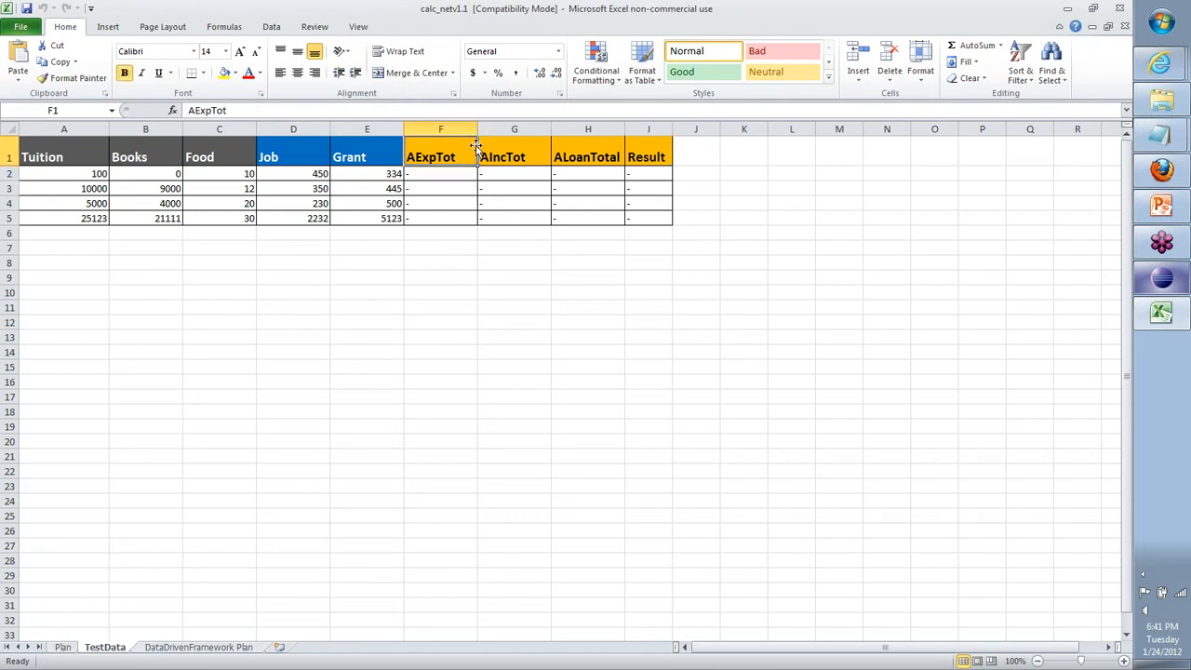
pyautogui.click(513, 156)
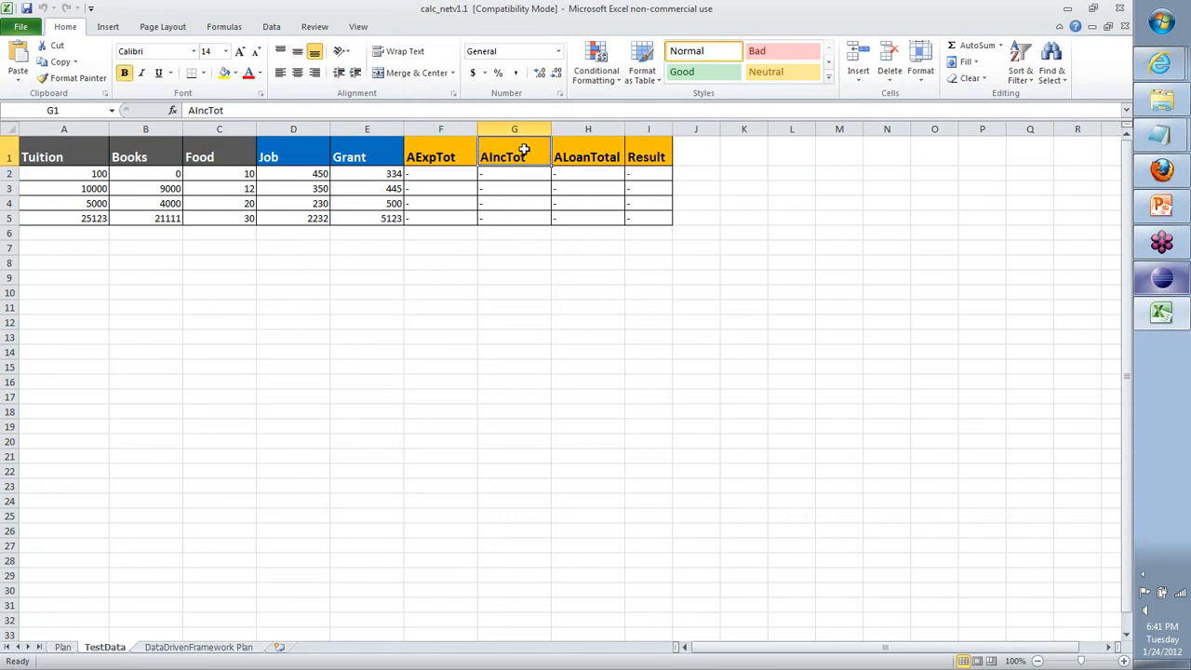
pyautogui.click(589, 156)
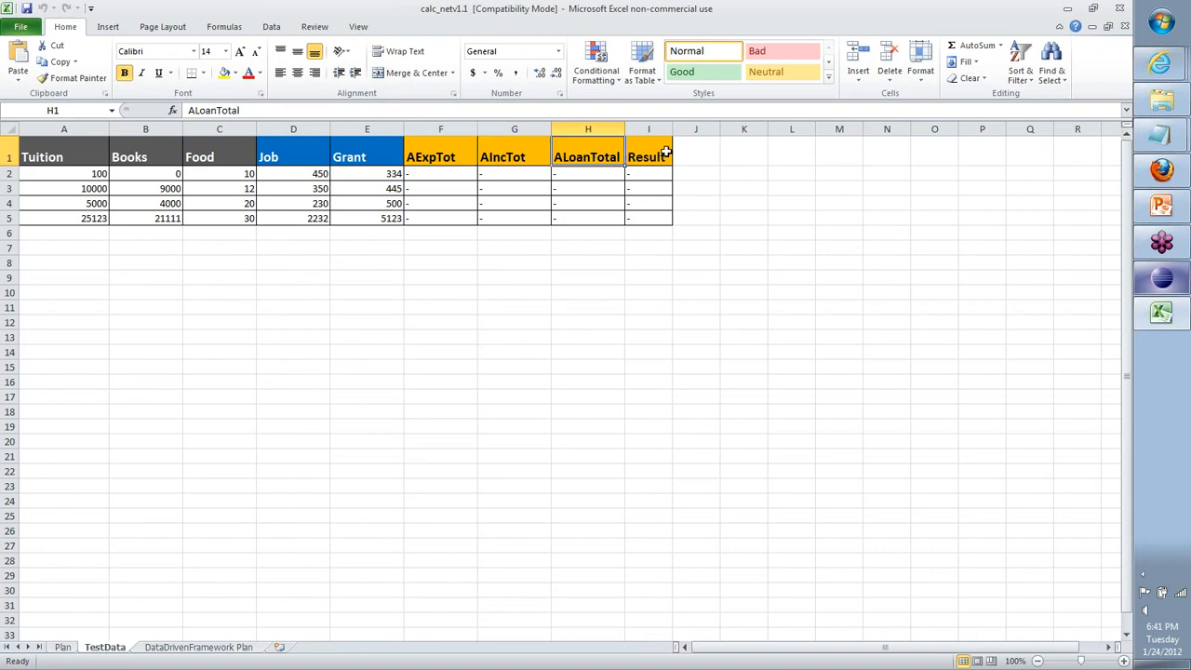
pyautogui.moveTo(440, 173); pyautogui.dragTo(589, 173)
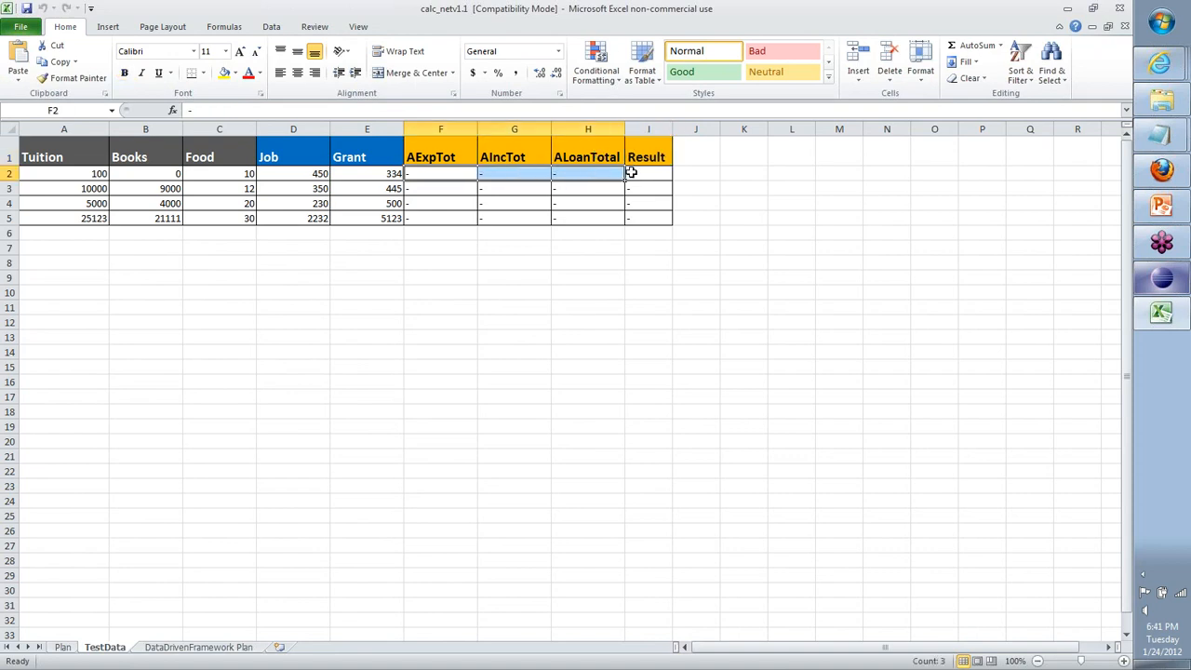
pyautogui.click(648, 173)
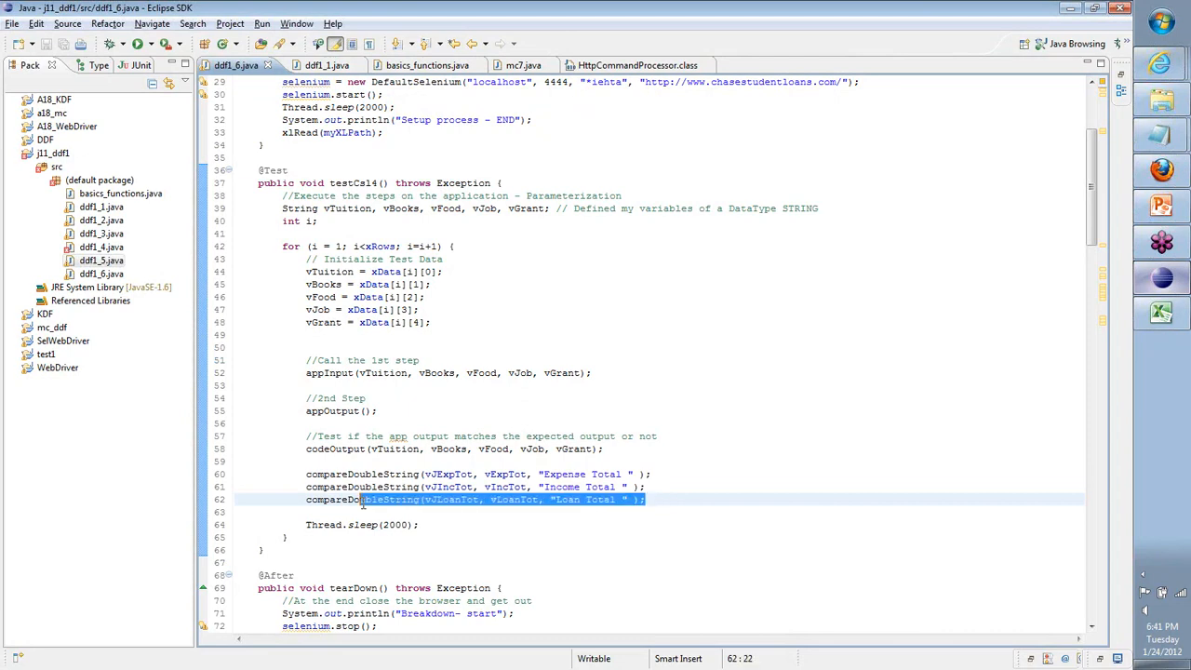
# Step: Review the Loan Total compareDoubleString line and bring the Excel test-data sheet back into view
pyautogui.click(305, 499)
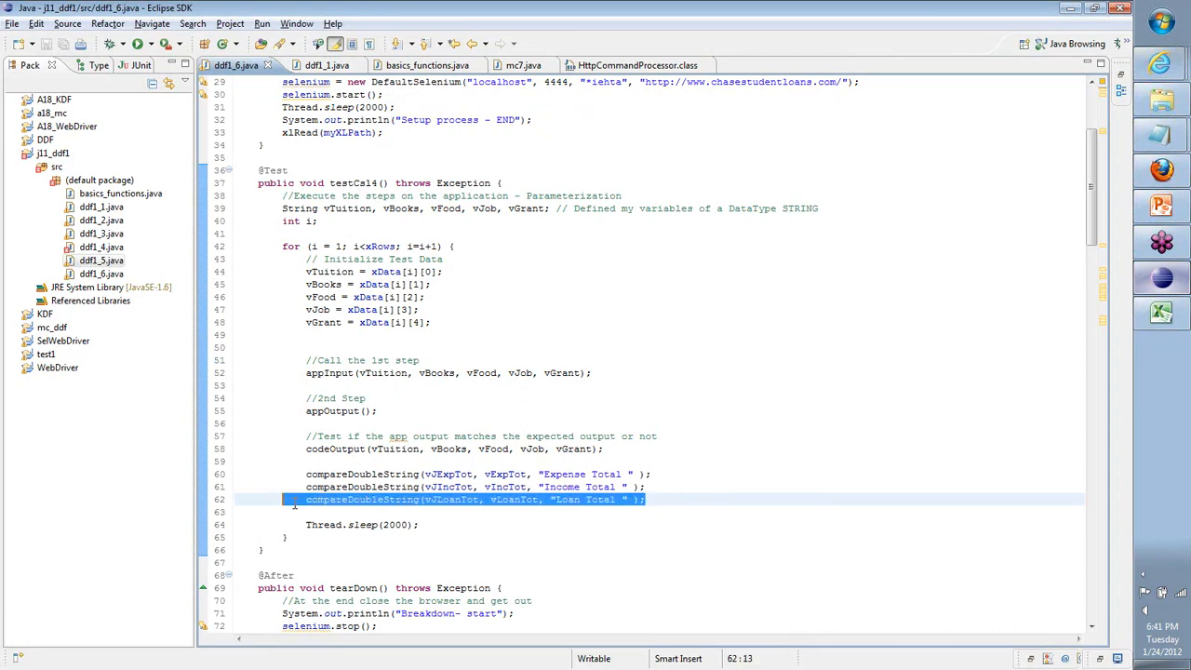
pyautogui.moveTo(867, 525)
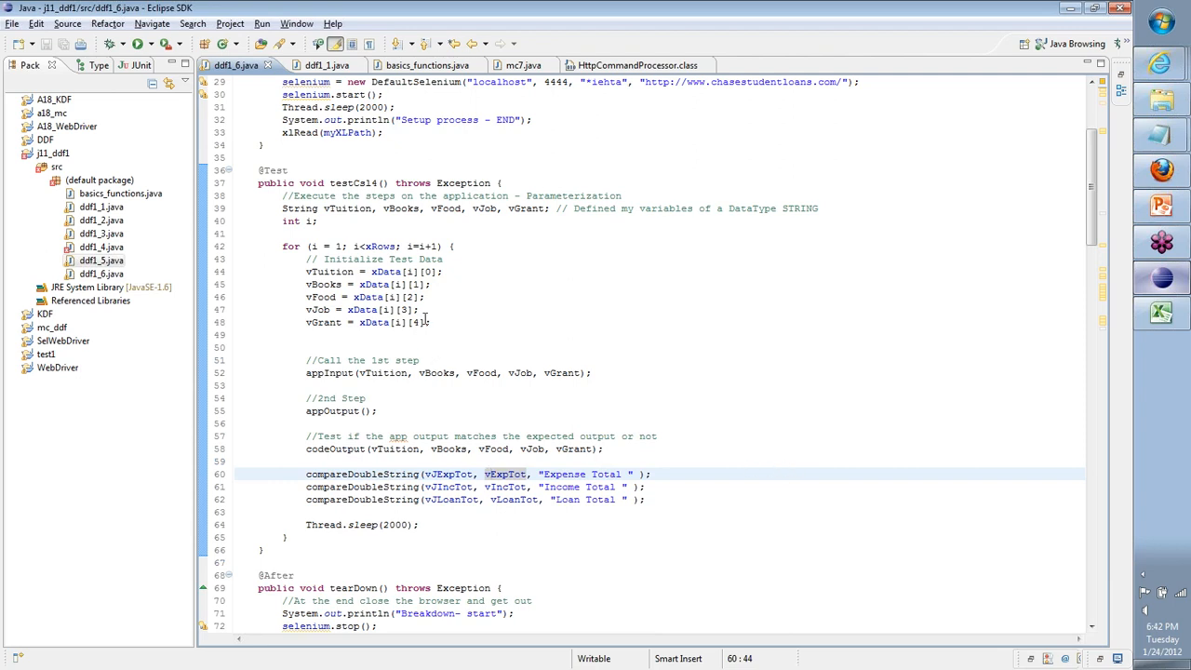
pyautogui.doubleClick(373, 322)
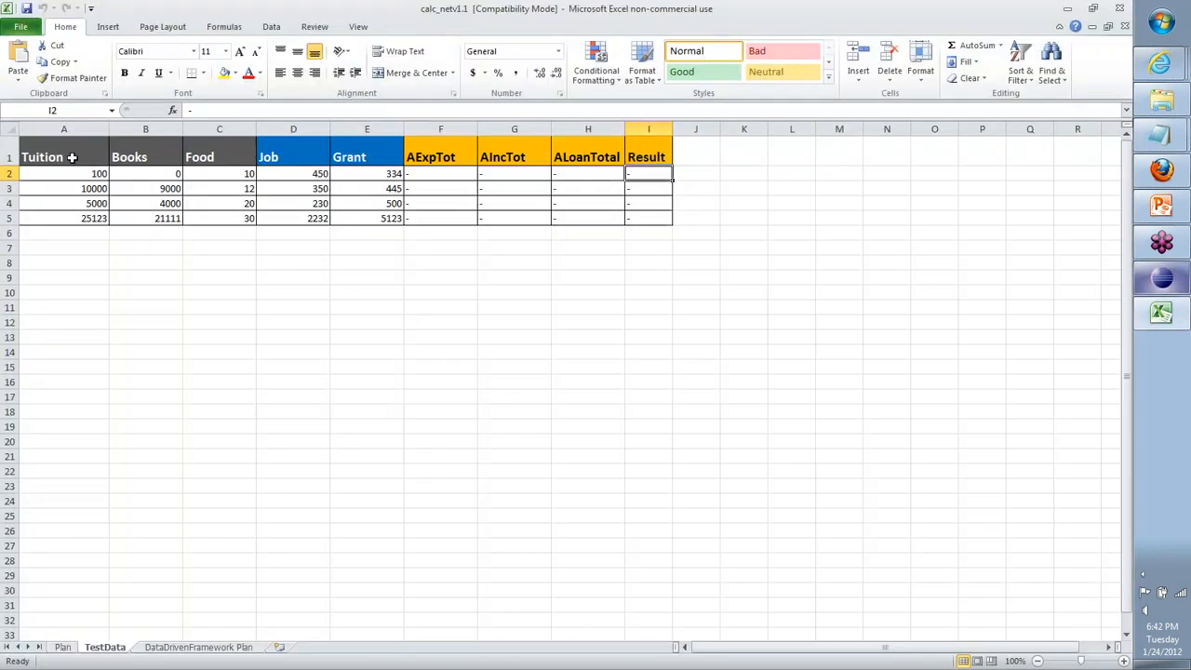
pyautogui.moveTo(64, 156); pyautogui.dragTo(294, 218)
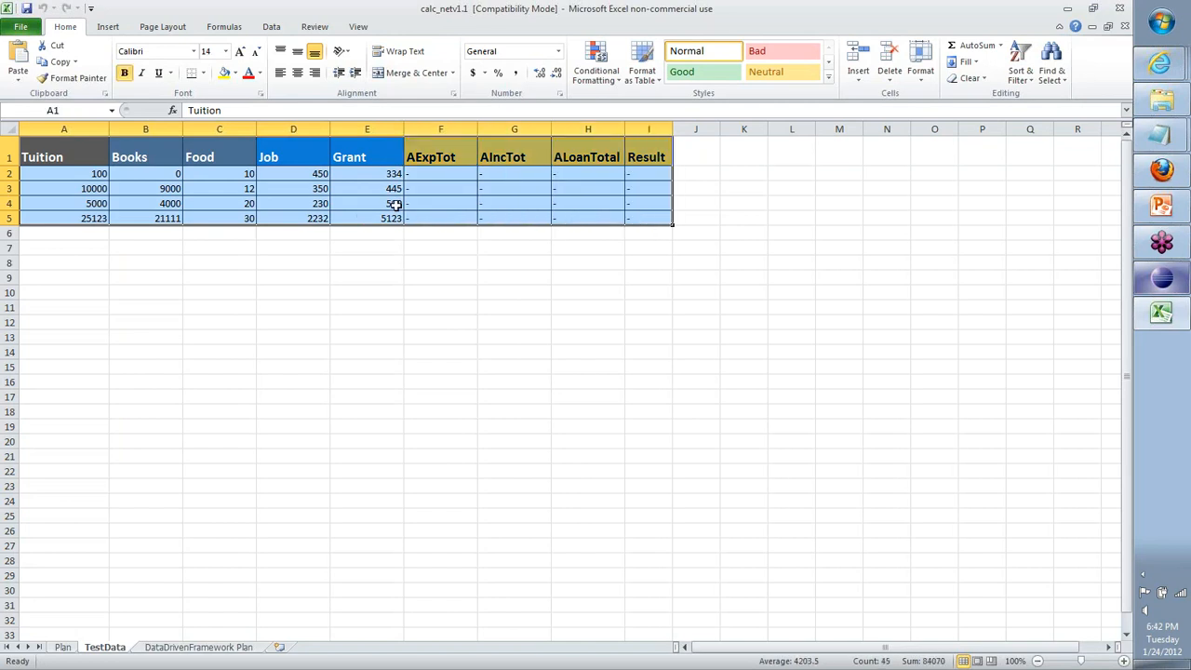
pyautogui.moveTo(439, 173); pyautogui.dragTo(439, 218)
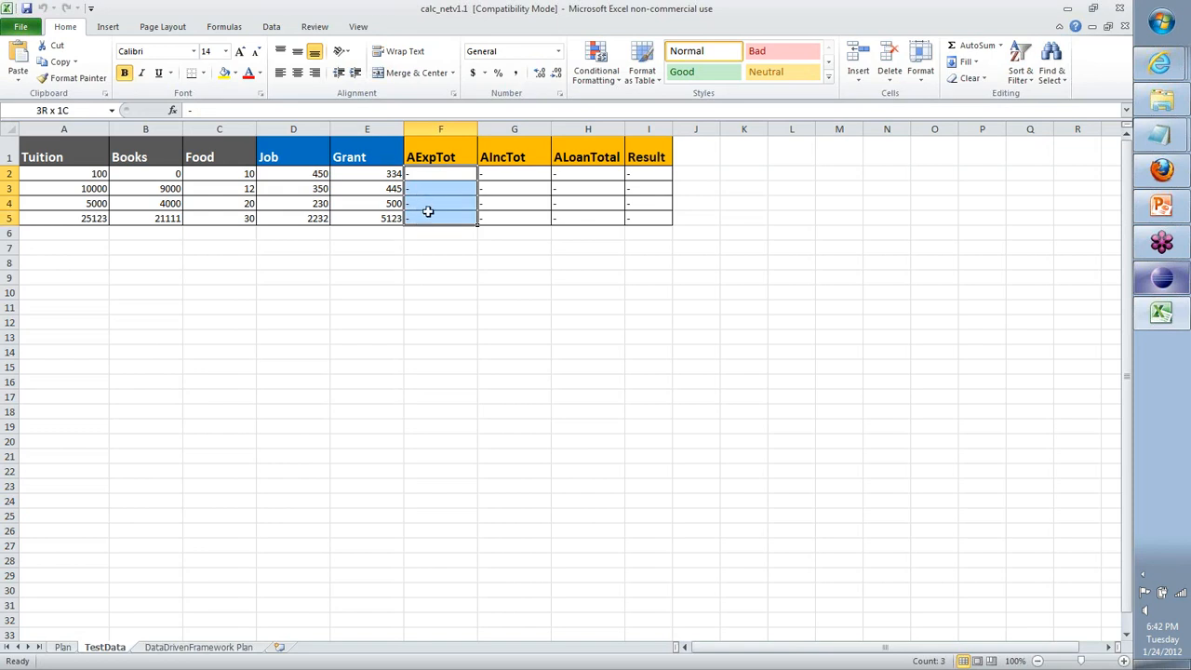
pyautogui.moveTo(428, 188); pyautogui.dragTo(648, 217)
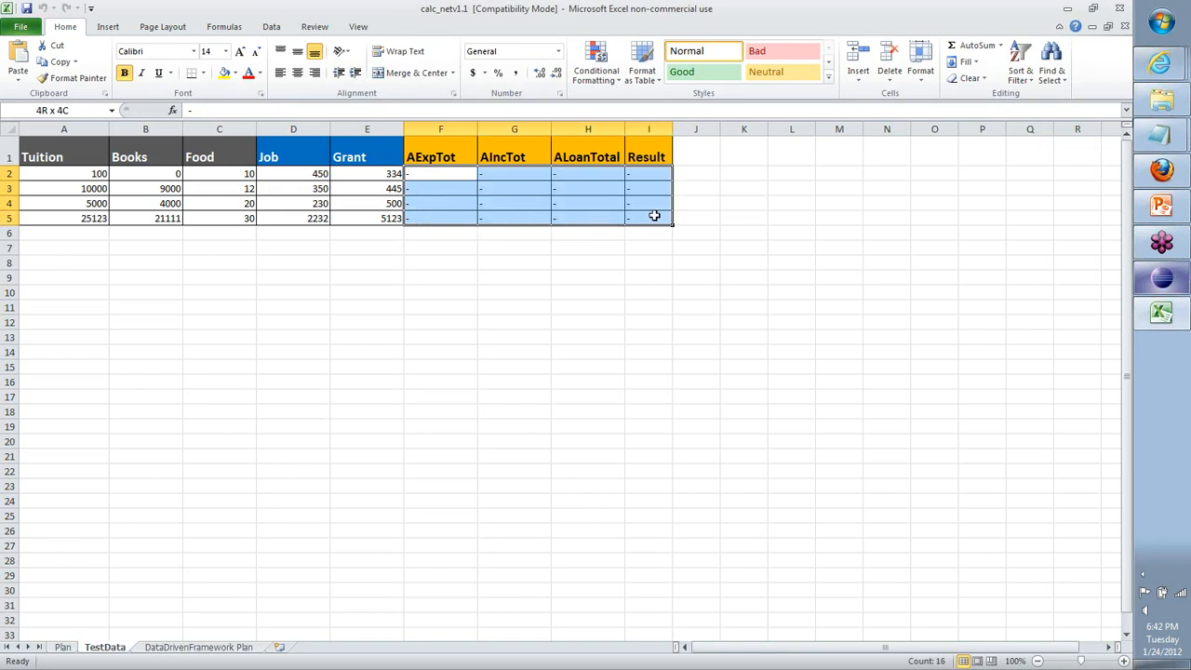
pyautogui.click(648, 217)
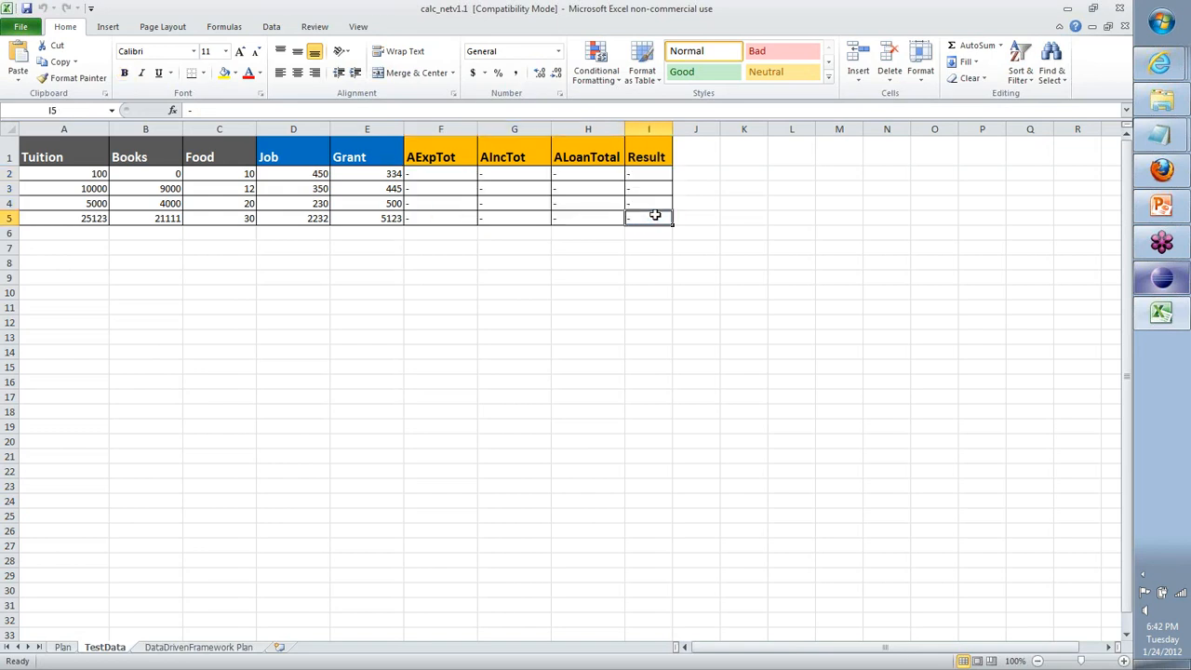
pyautogui.moveTo(648, 218); pyautogui.dragTo(513, 203)
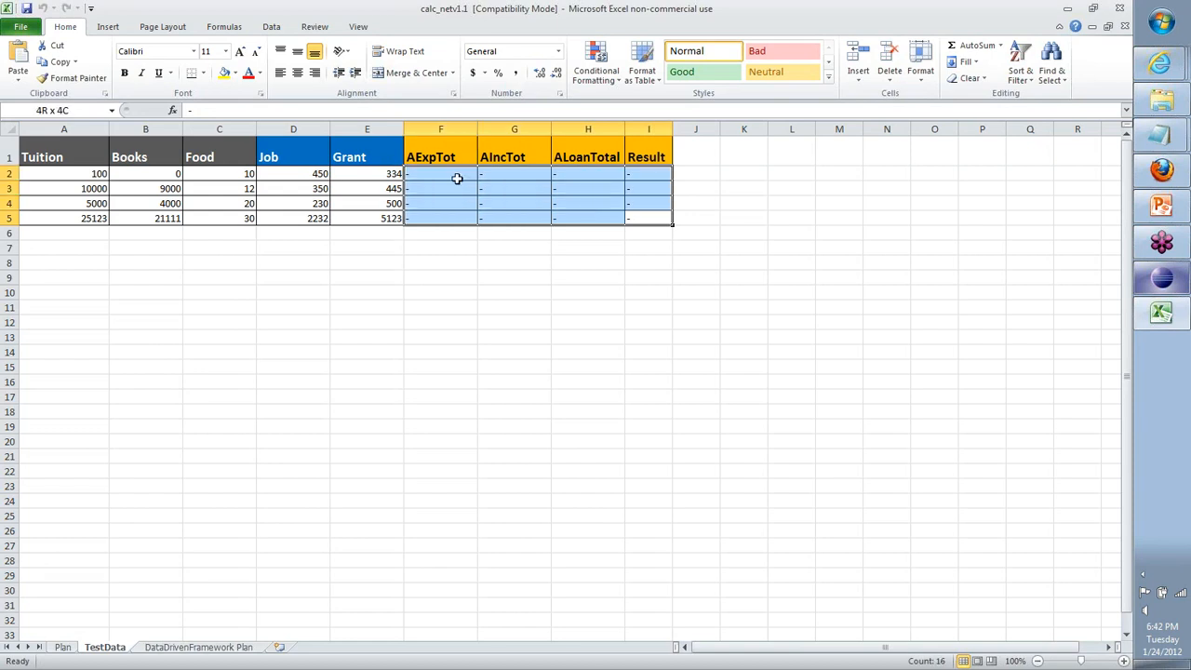
pyautogui.click(439, 173)
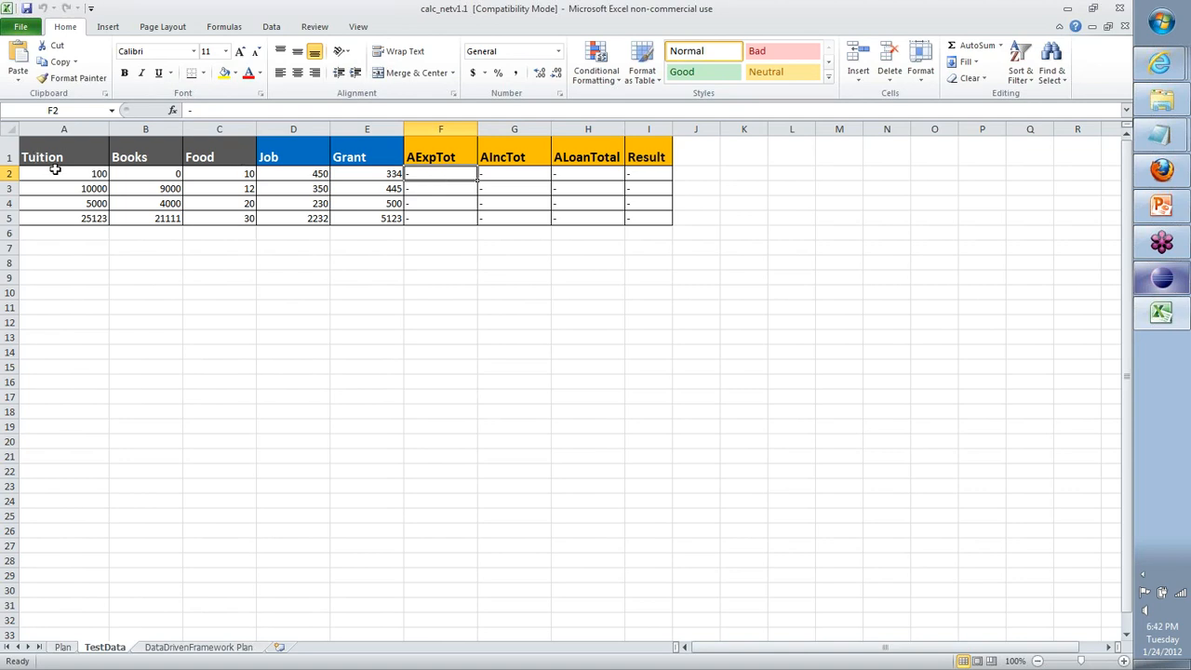
pyautogui.click(63, 173)
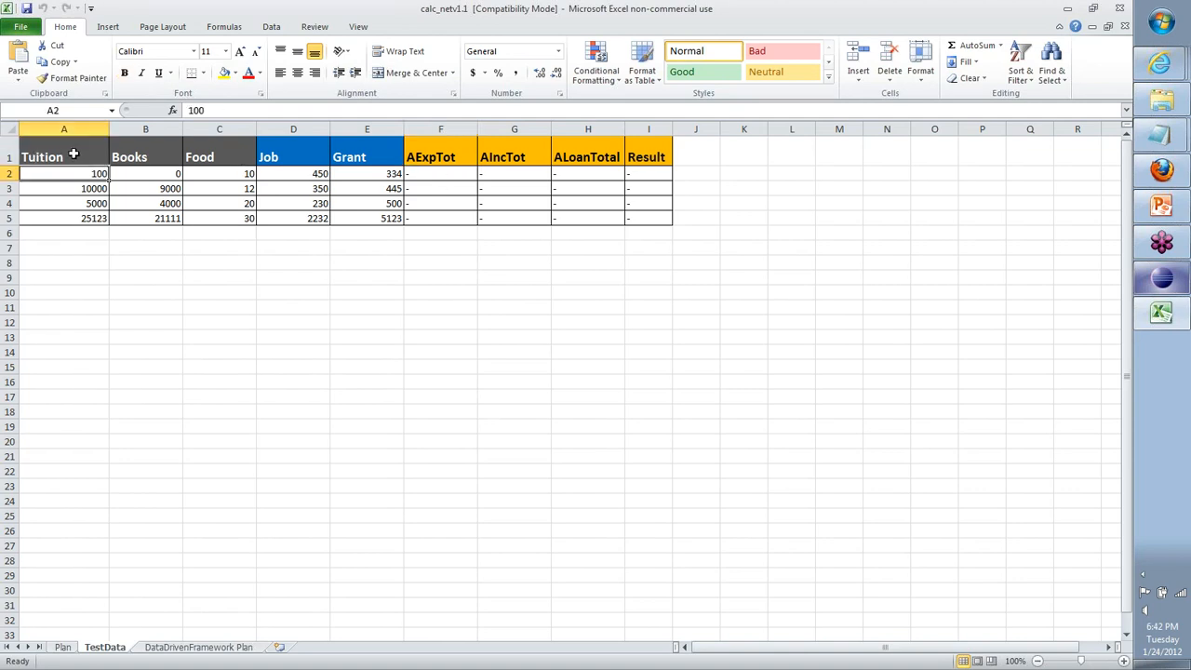
pyautogui.click(440, 173)
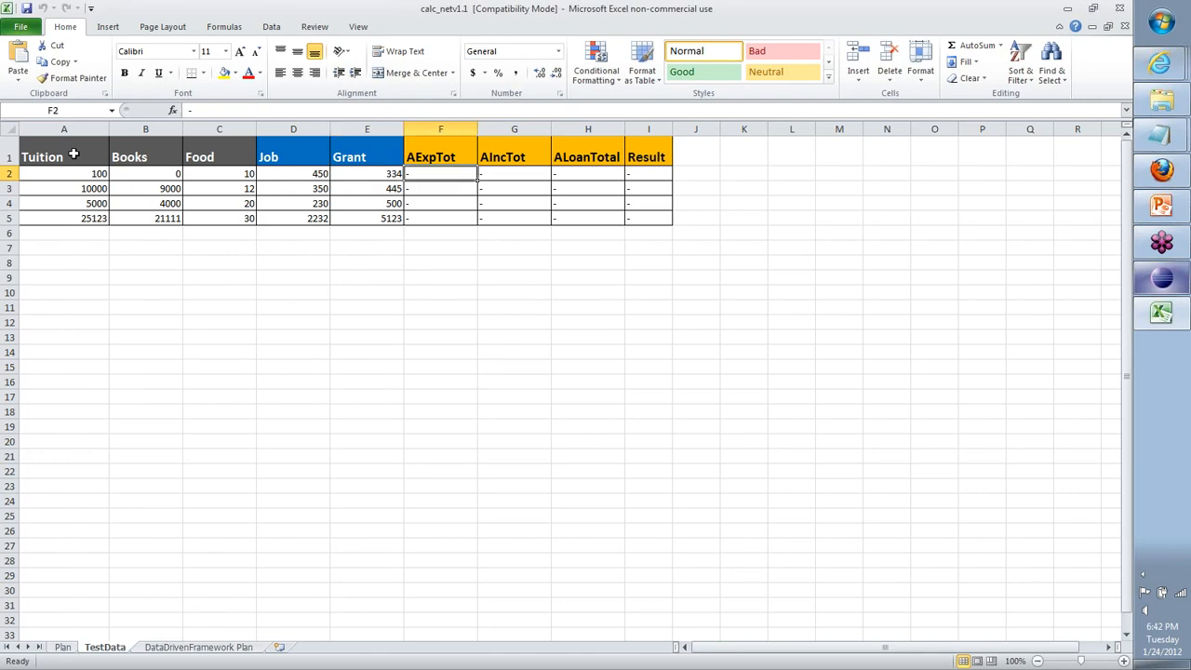
pyautogui.moveTo(443, 218)
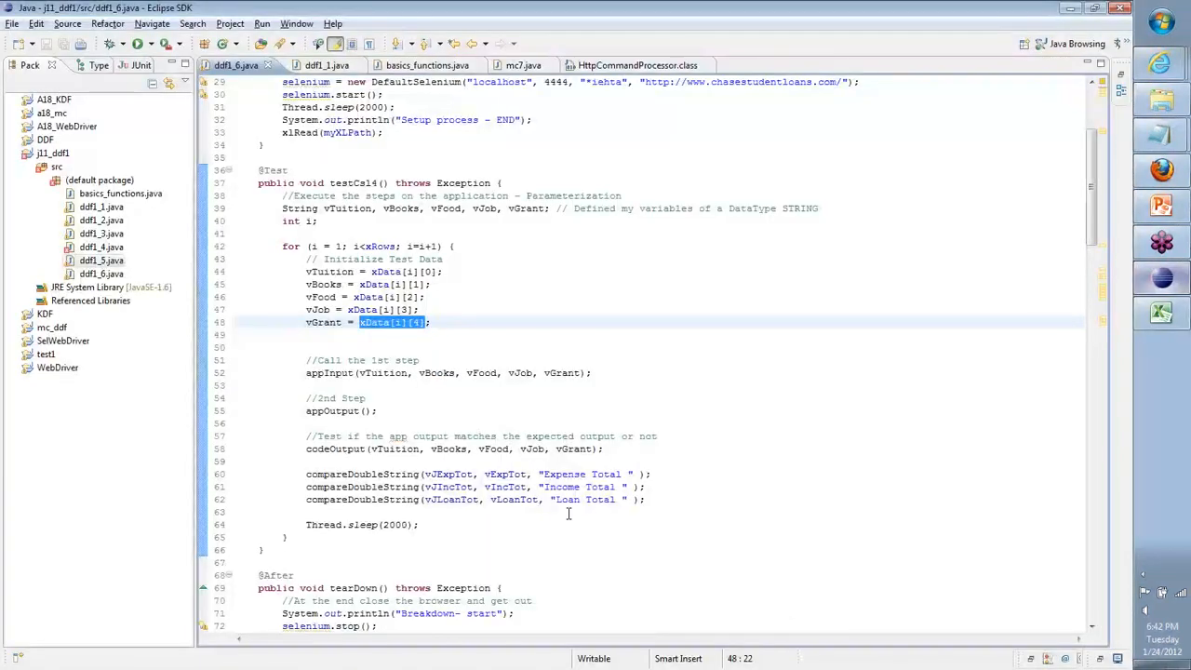
pyautogui.scroll(-3)
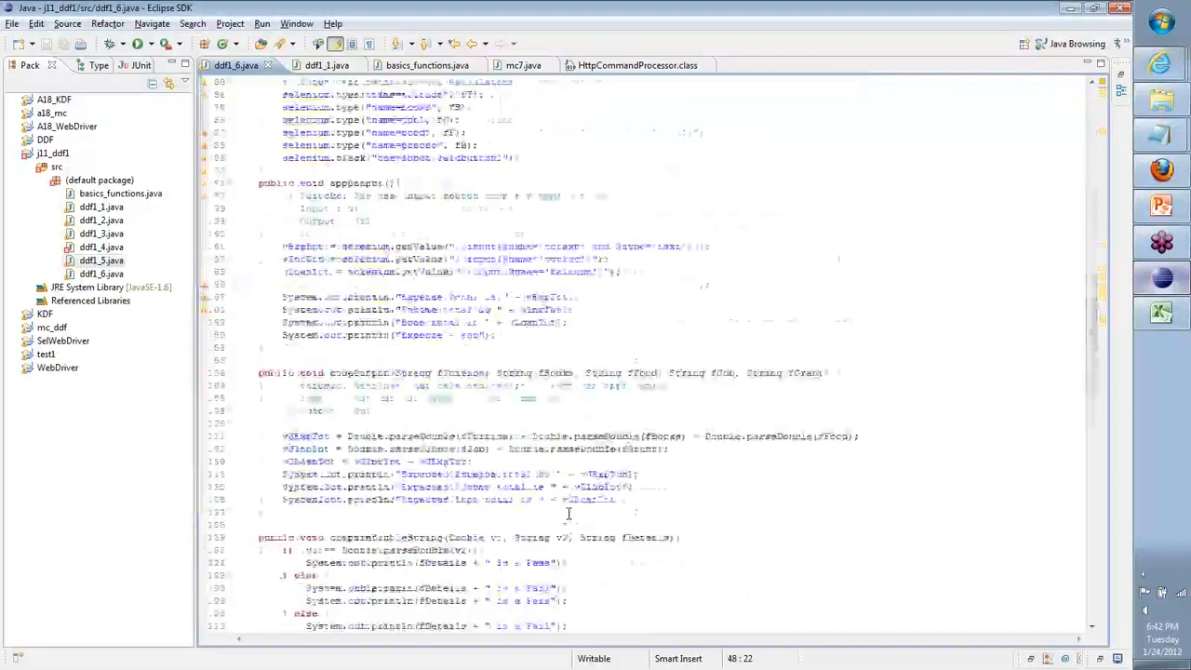
pyautogui.scroll(-3)
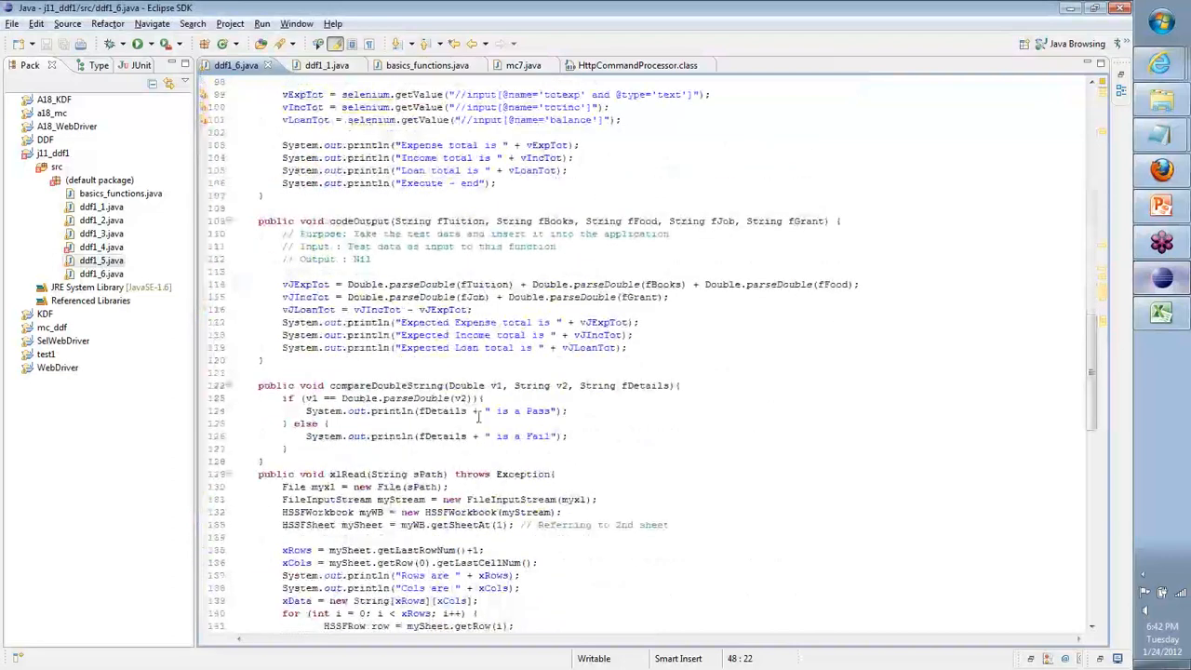
pyautogui.scroll(3)
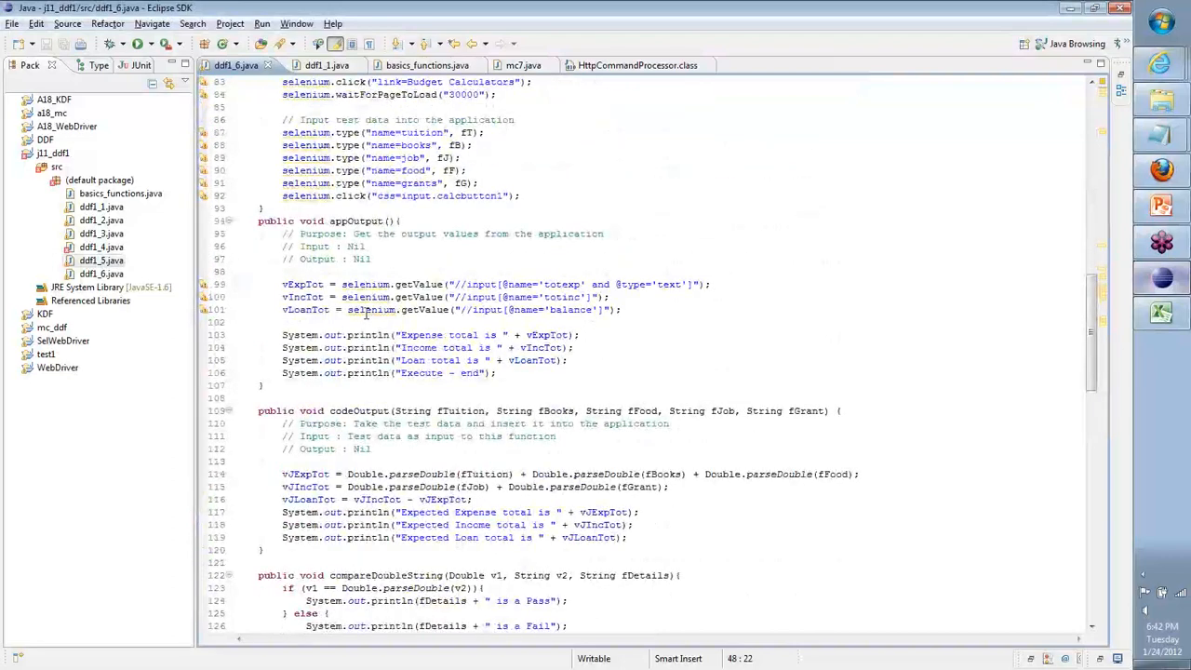
pyautogui.doubleClick(302, 282)
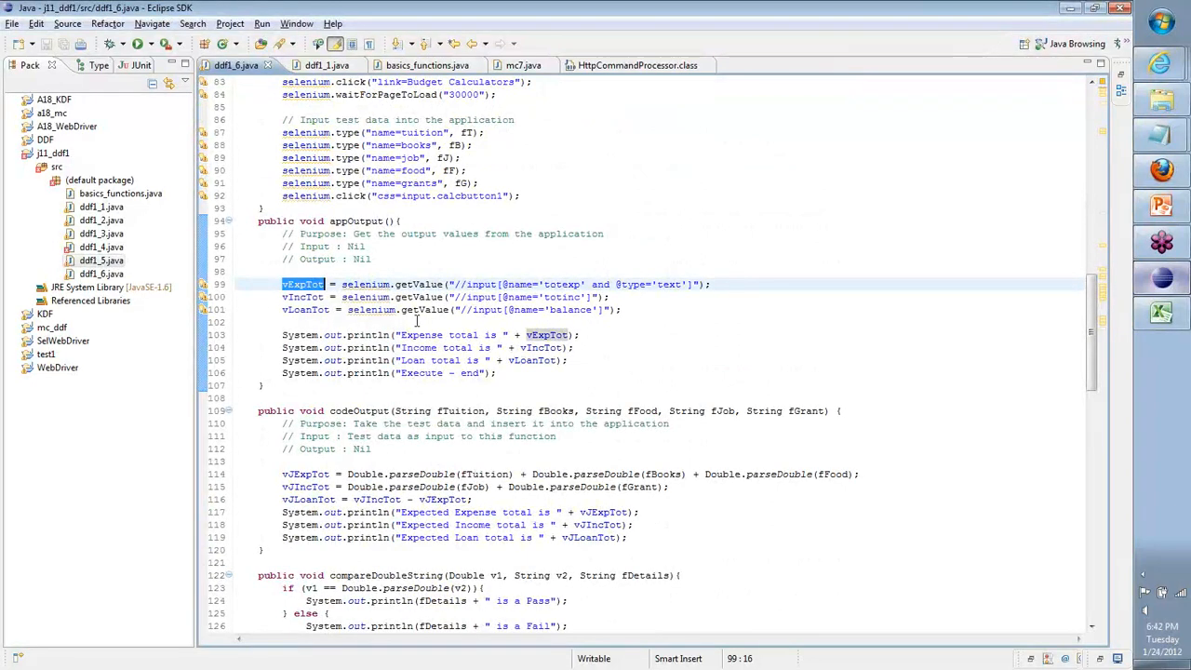
pyautogui.scroll(3)
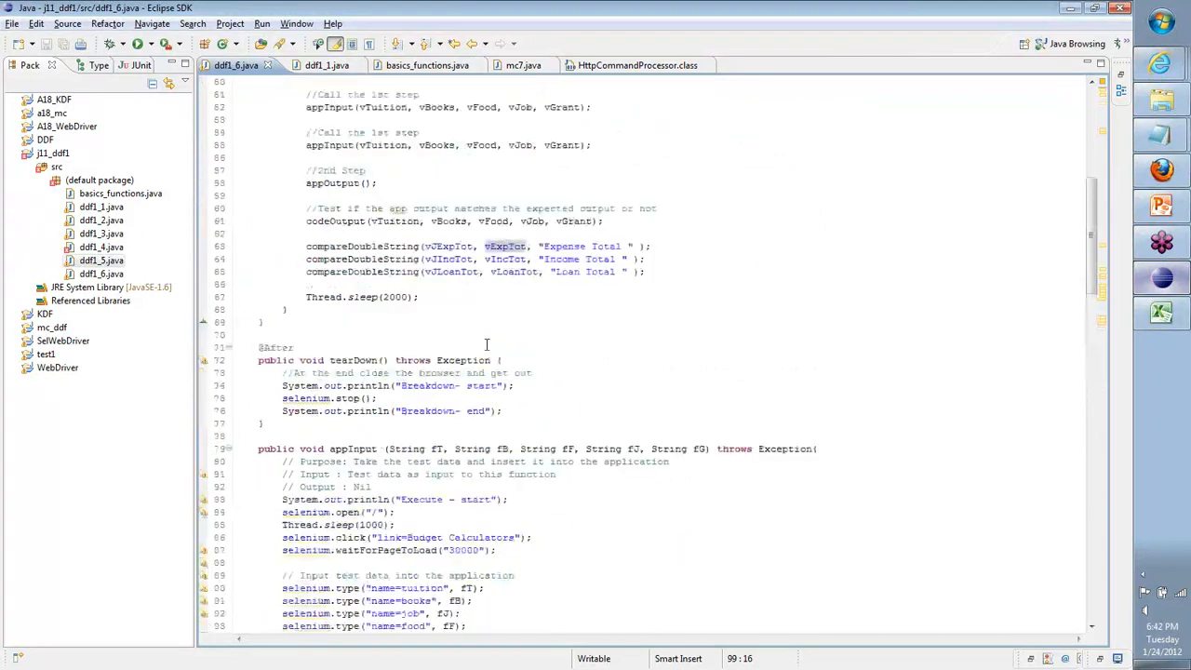
pyautogui.scroll(3)
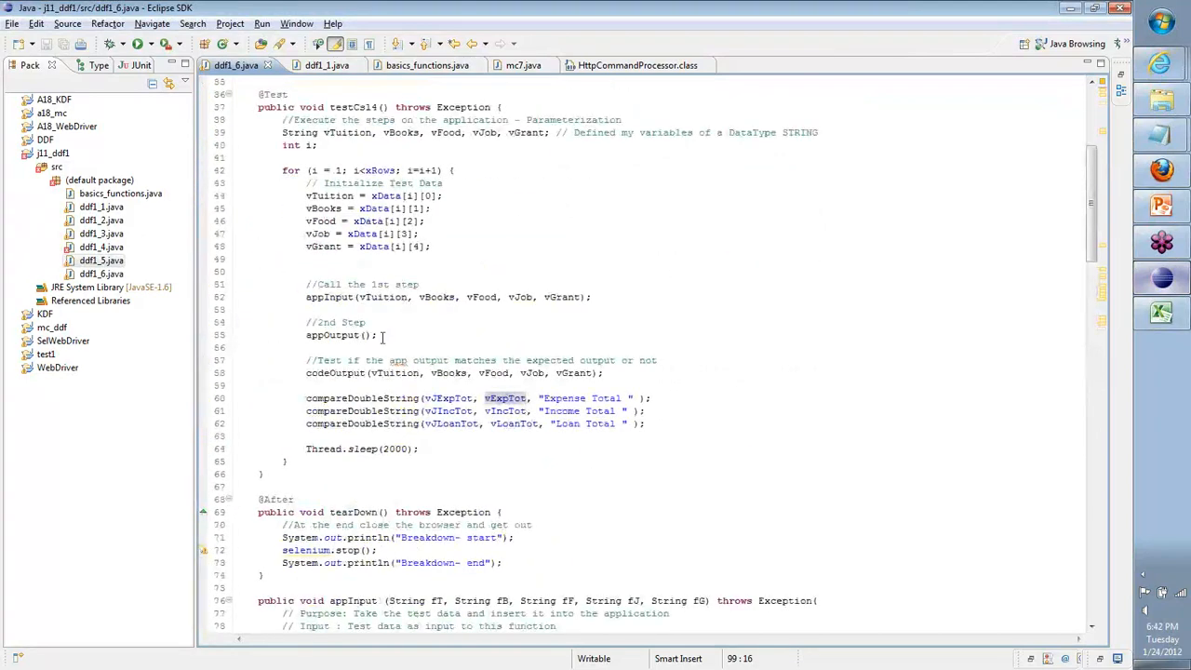
# Step: Add xData[i][5] = vExpTot; after appOutput() and duplicate the line twice for the other totals
pyautogui.press('enter')
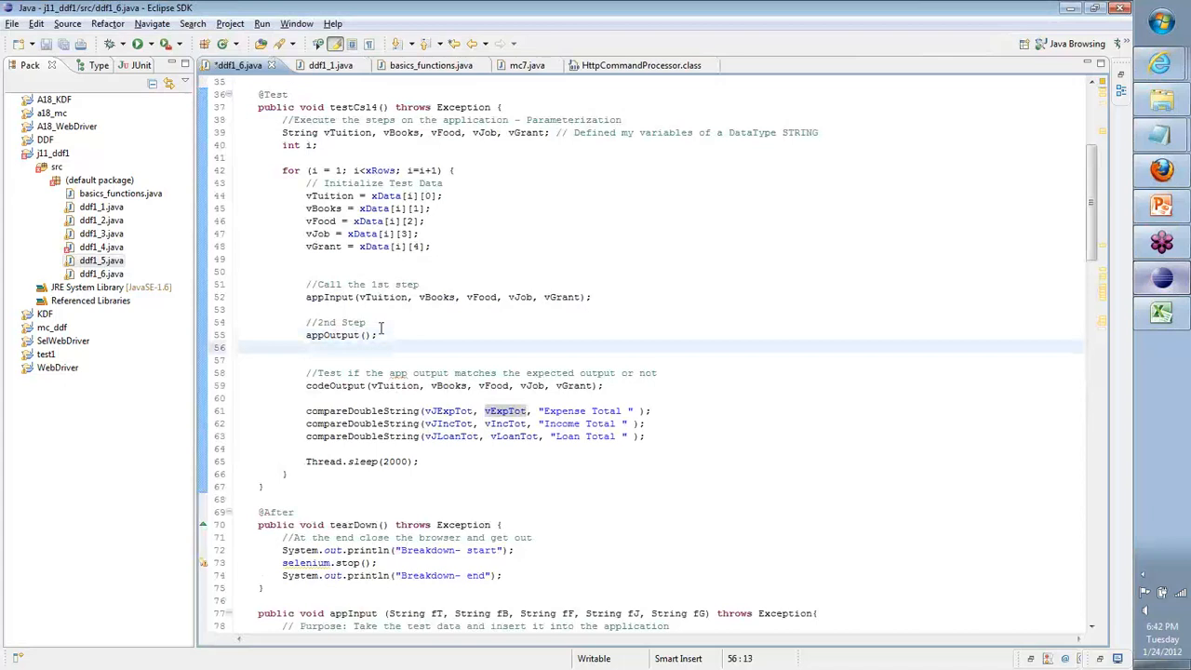
pyautogui.write('xData')
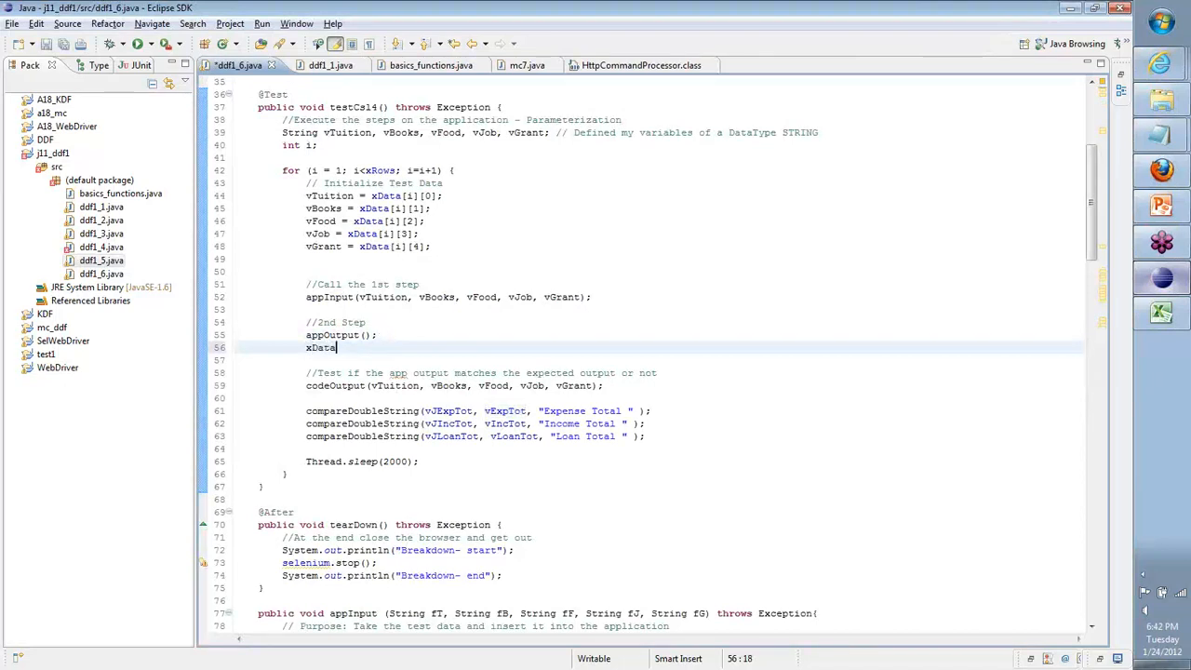
pyautogui.write('[i][5')
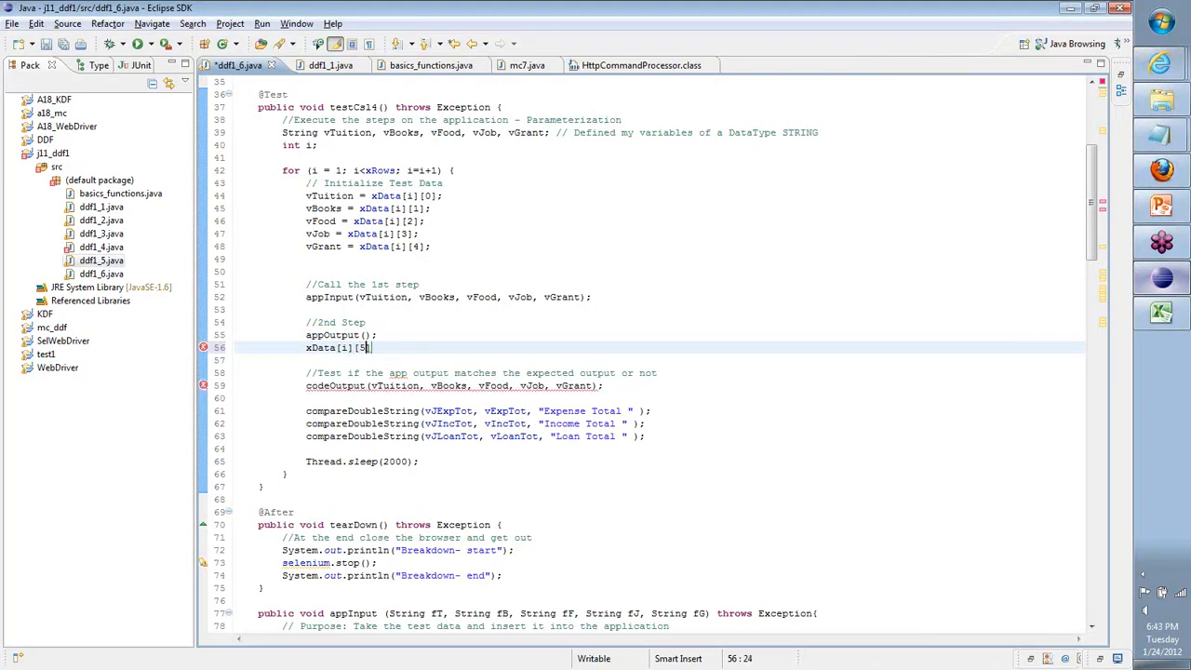
pyautogui.write('=')
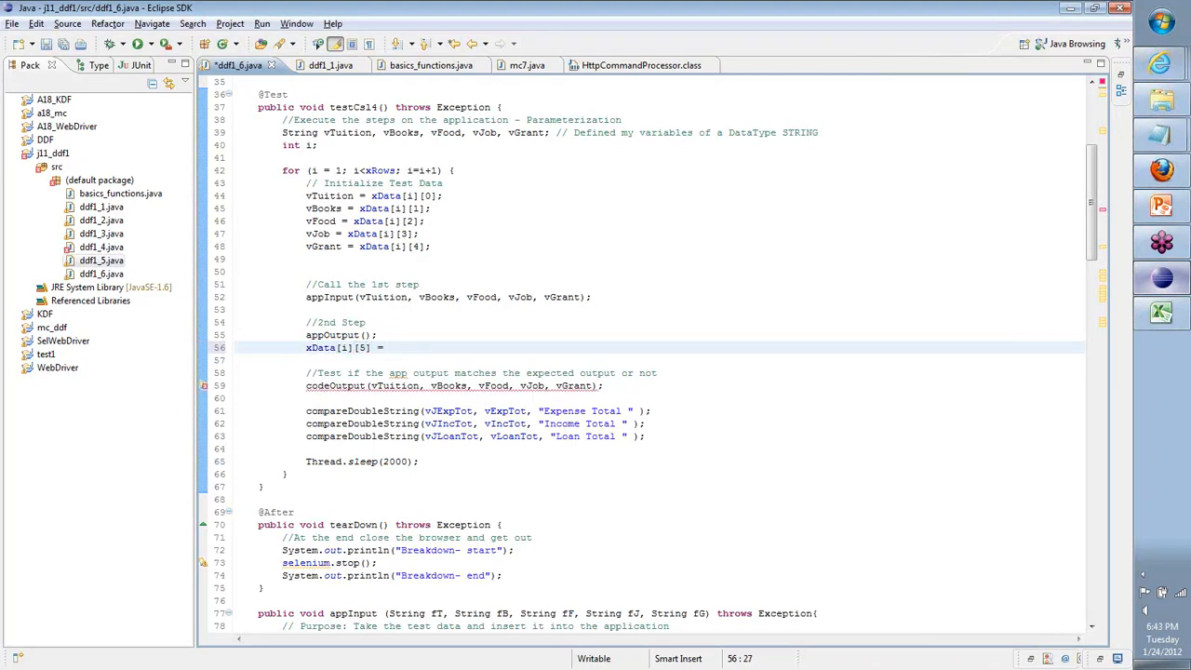
pyautogui.write('vExpT')
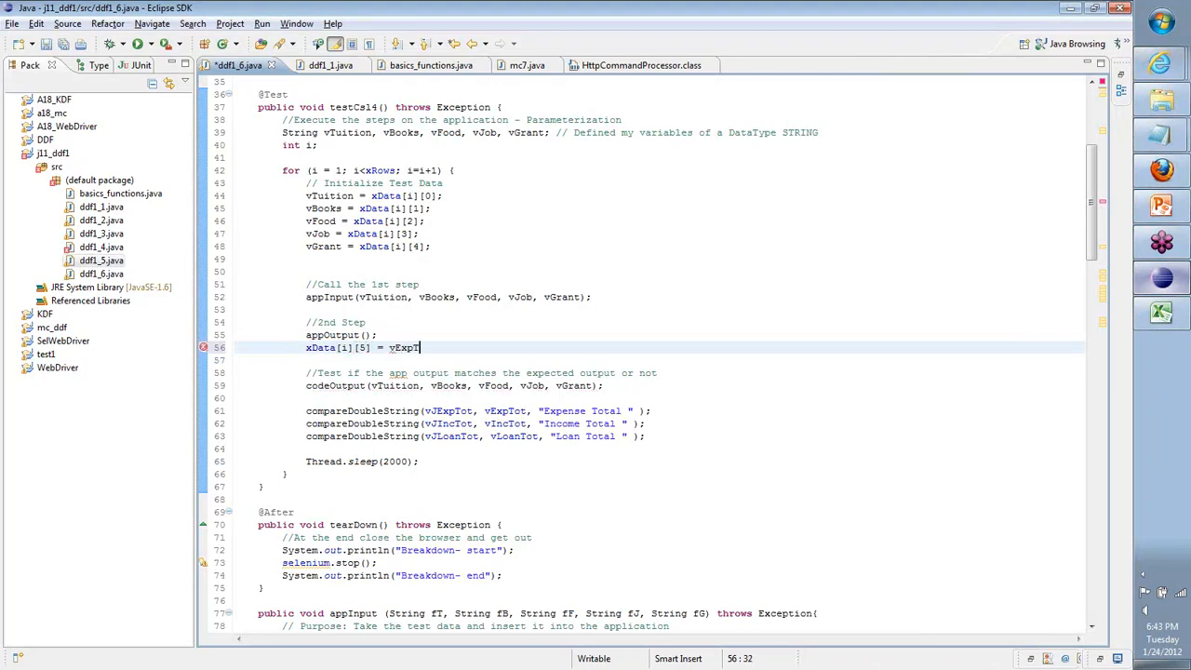
pyautogui.write('ot;')
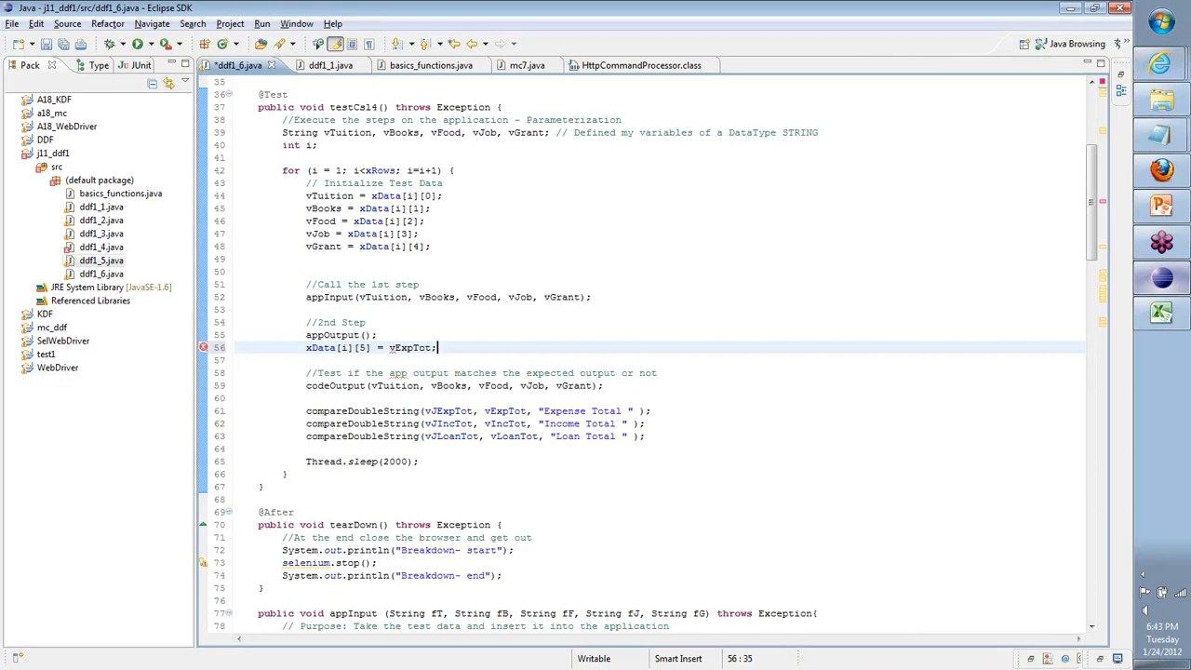
pyautogui.doubleClick(409, 348)
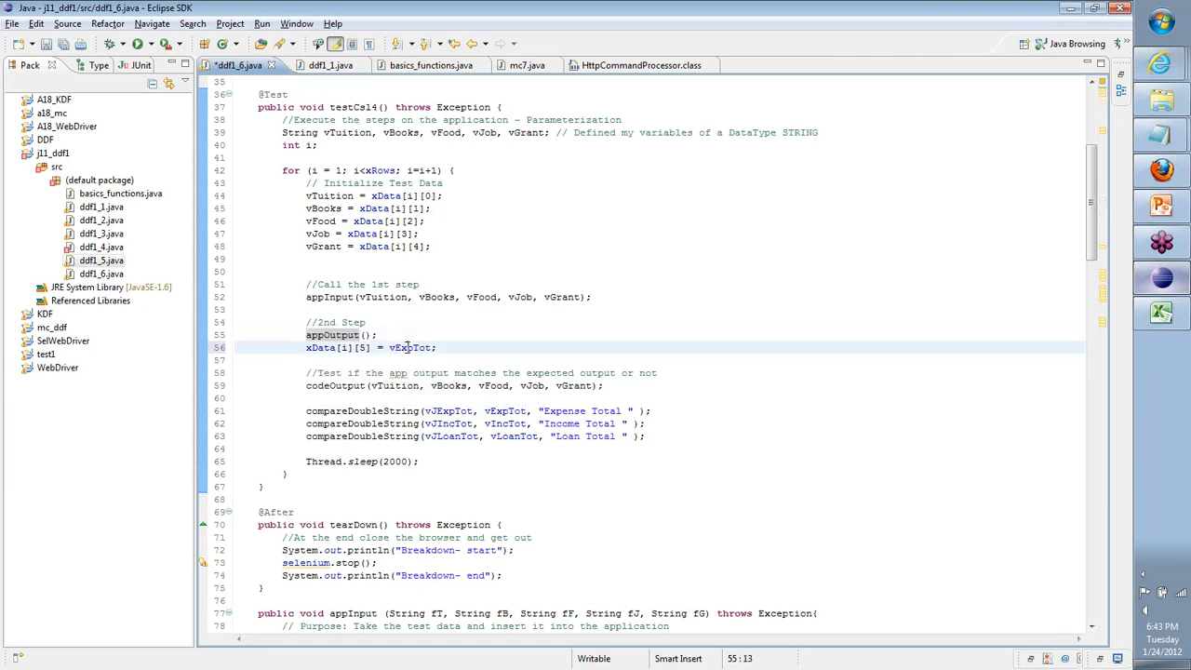
pyautogui.doubleClick(409, 348)
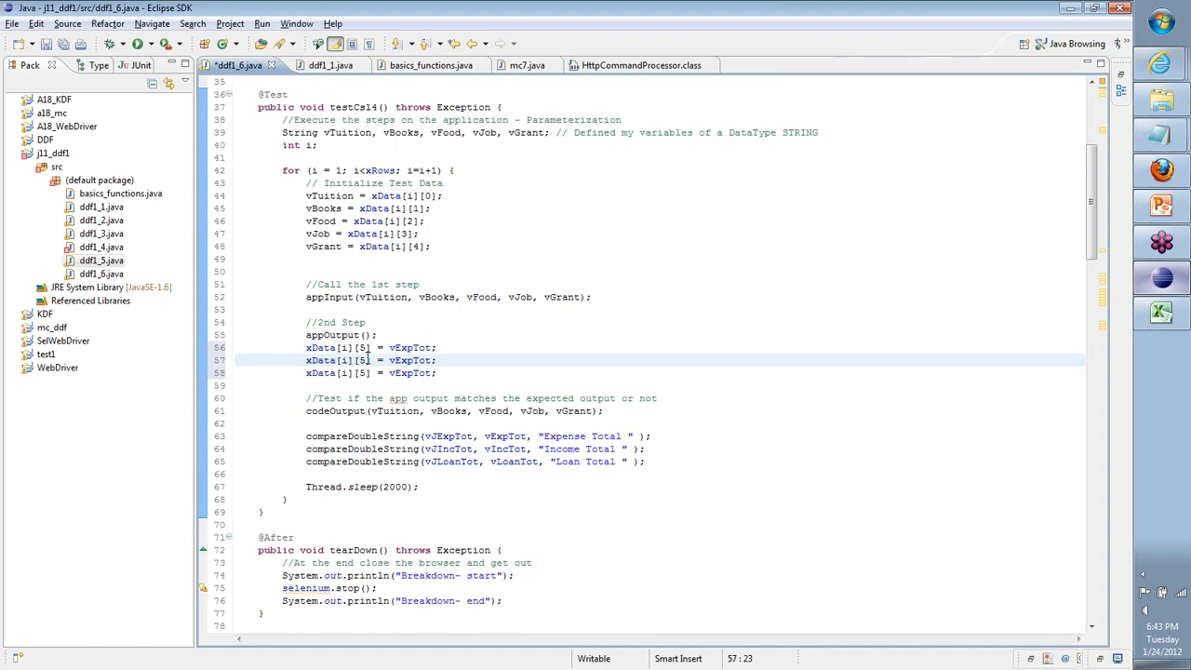
pyautogui.click(1161, 313)
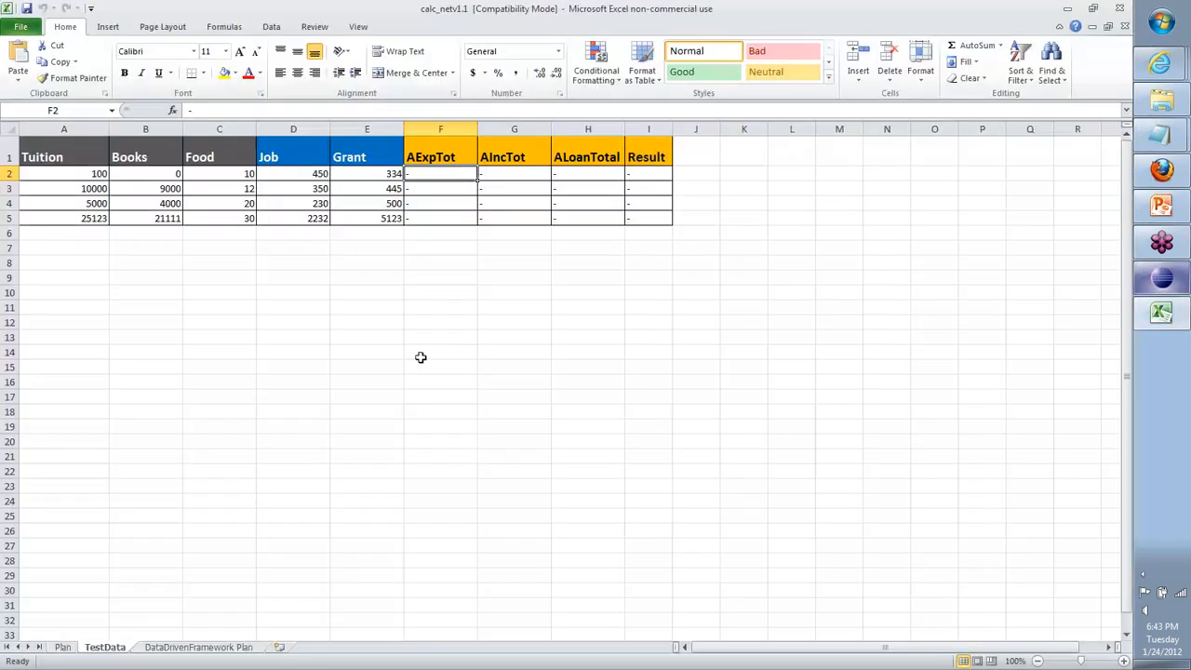
pyautogui.click(514, 156)
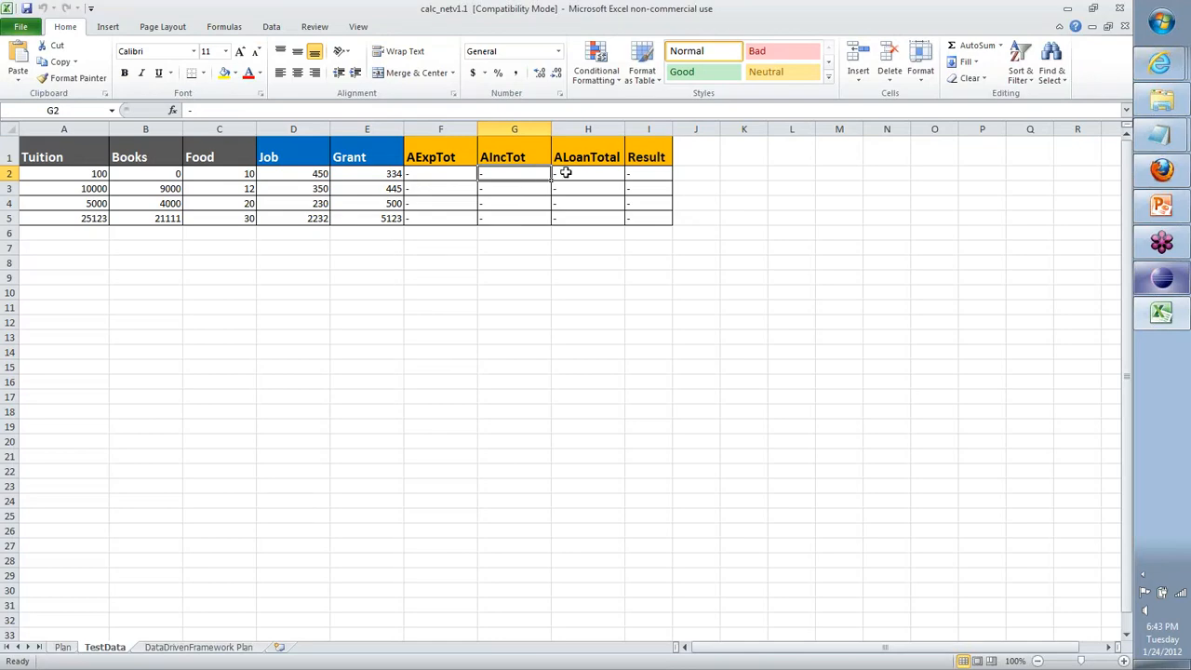
pyautogui.moveTo(588, 173); pyautogui.dragTo(588, 218)
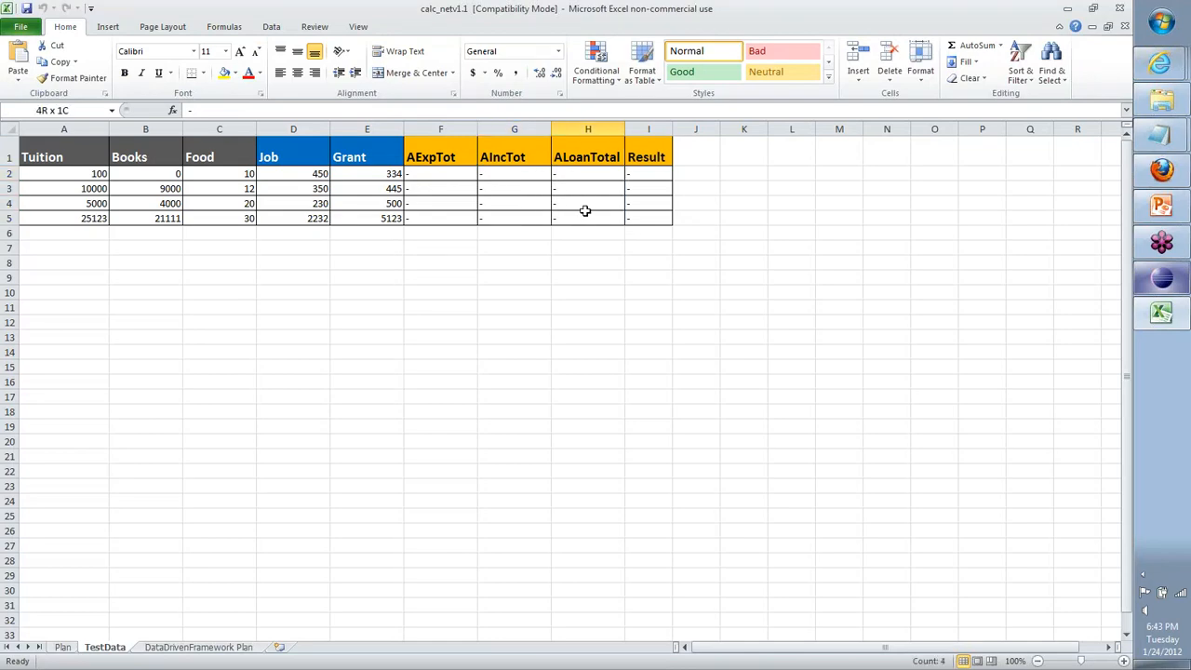